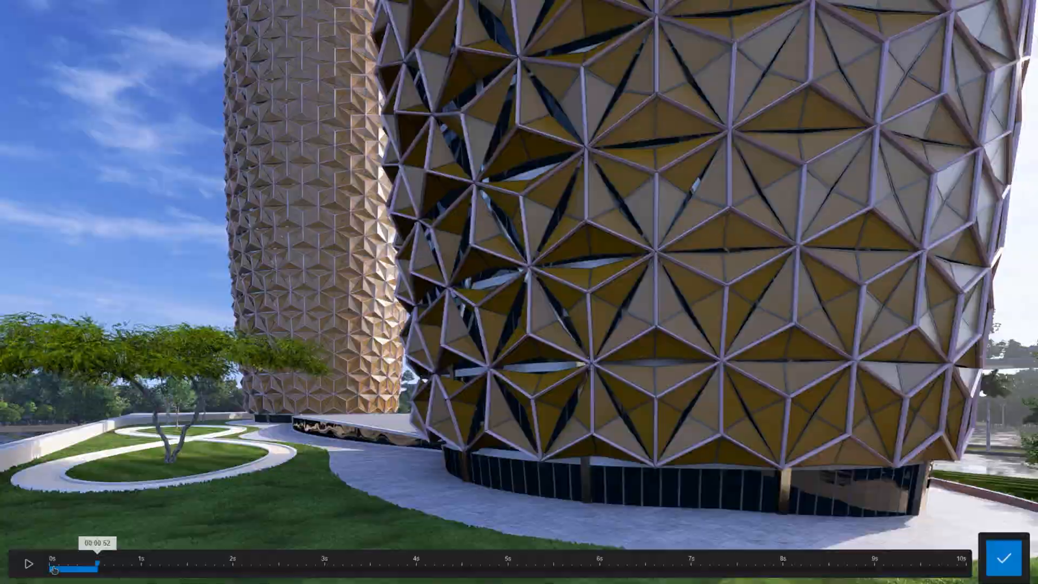
Stop the Lumion movie preview and return to the Rhino/Grasshopper setup
{"action": "left_click", "coordinate": [1002, 571]}
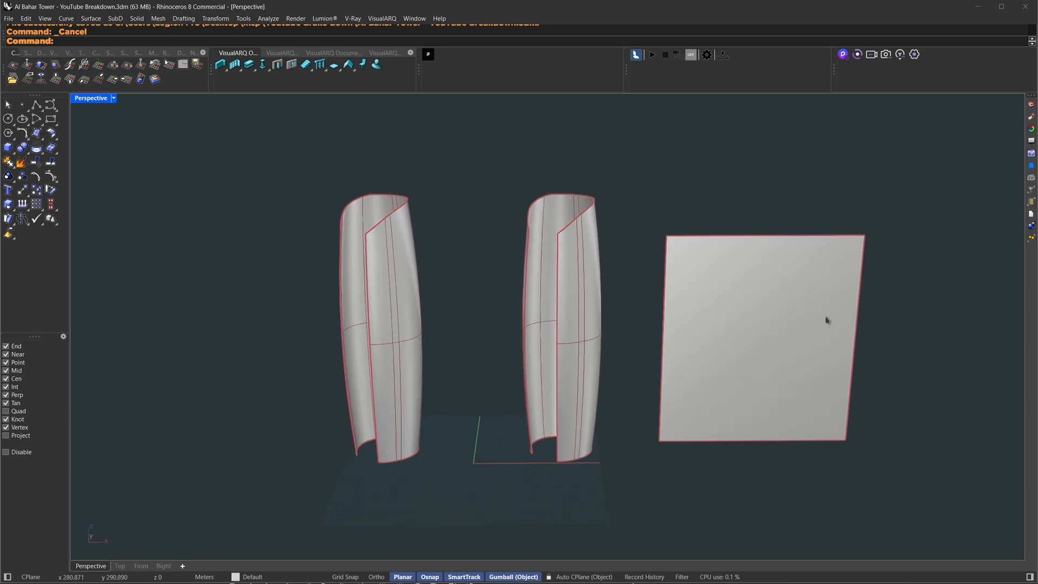
{"action": "mouse_move", "coordinate": [611, 367]}
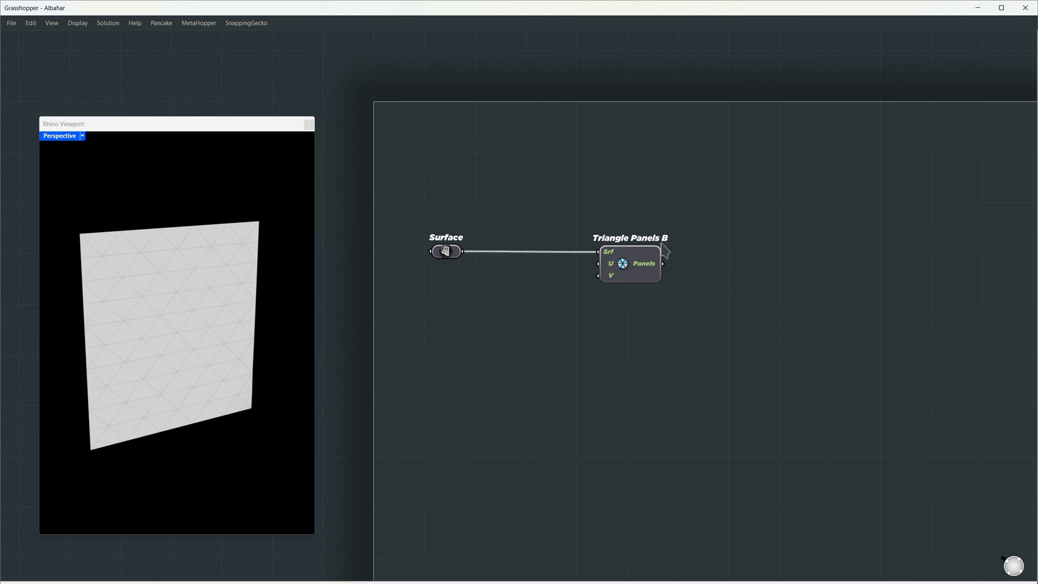
{"action": "mouse_move", "coordinate": [610, 285]}
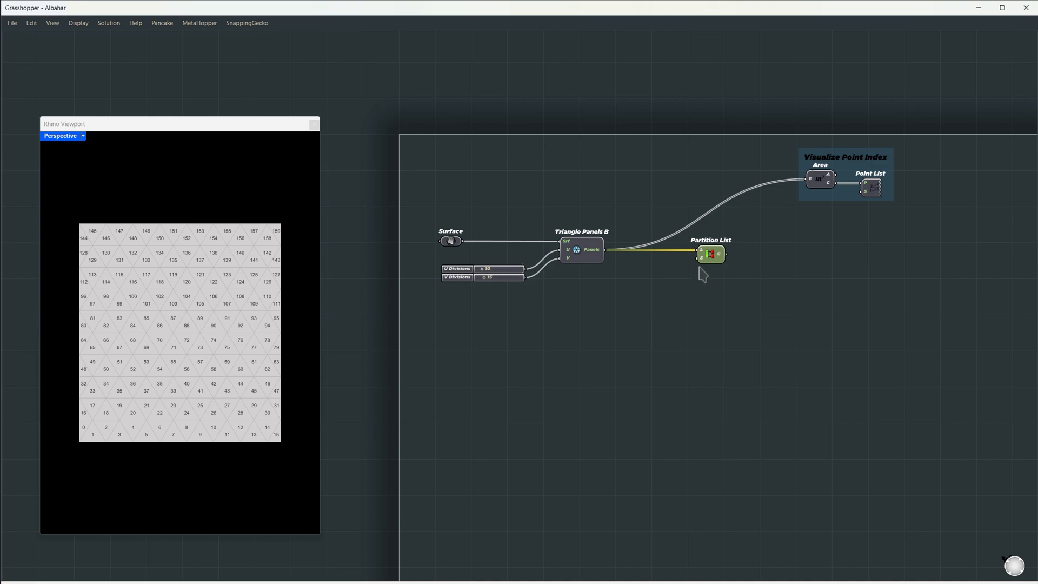
{"action": "mouse_move", "coordinate": [699, 276]}
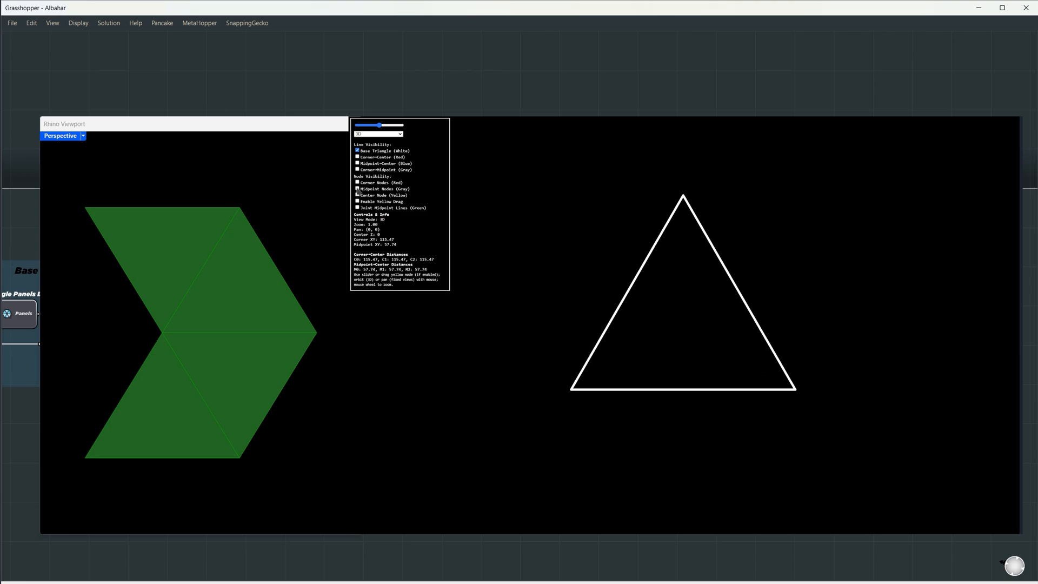
Enable Midpoint Nodes and Center Node in the triangle explainer diagram
{"action": "left_click", "coordinate": [357, 188]}
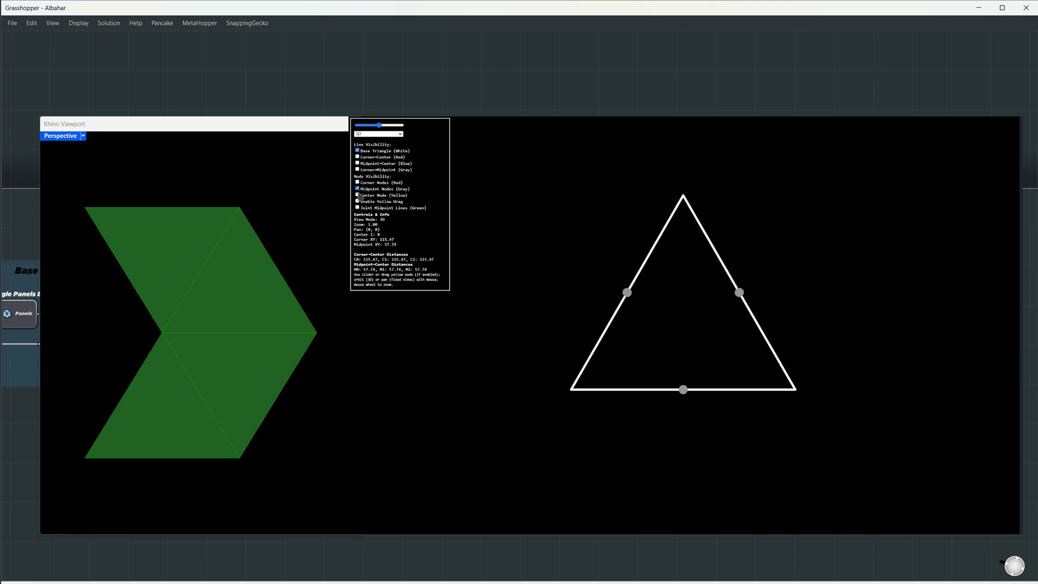
{"action": "left_click", "coordinate": [358, 195]}
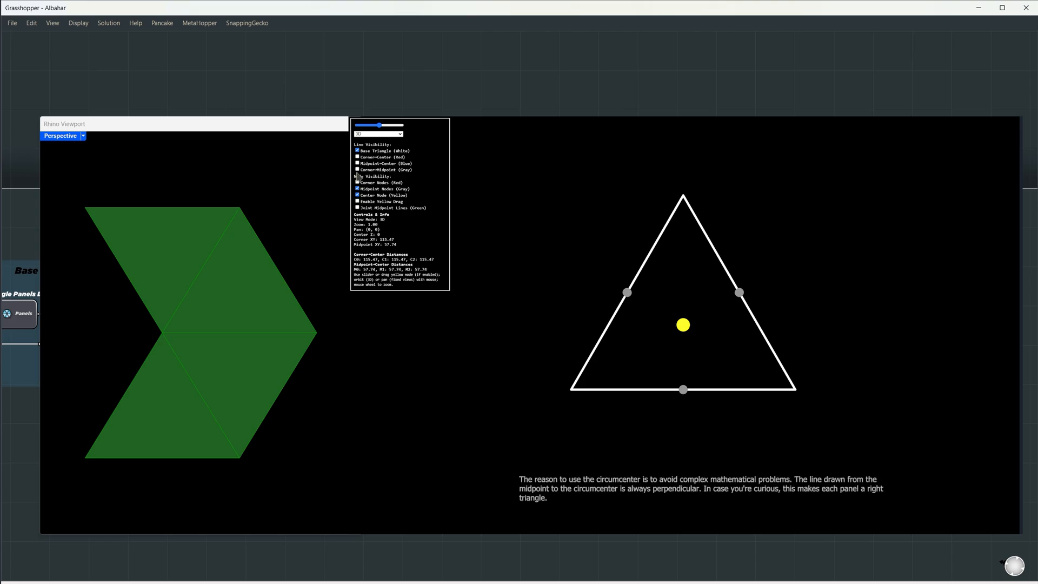
{"action": "left_click", "coordinate": [357, 164]}
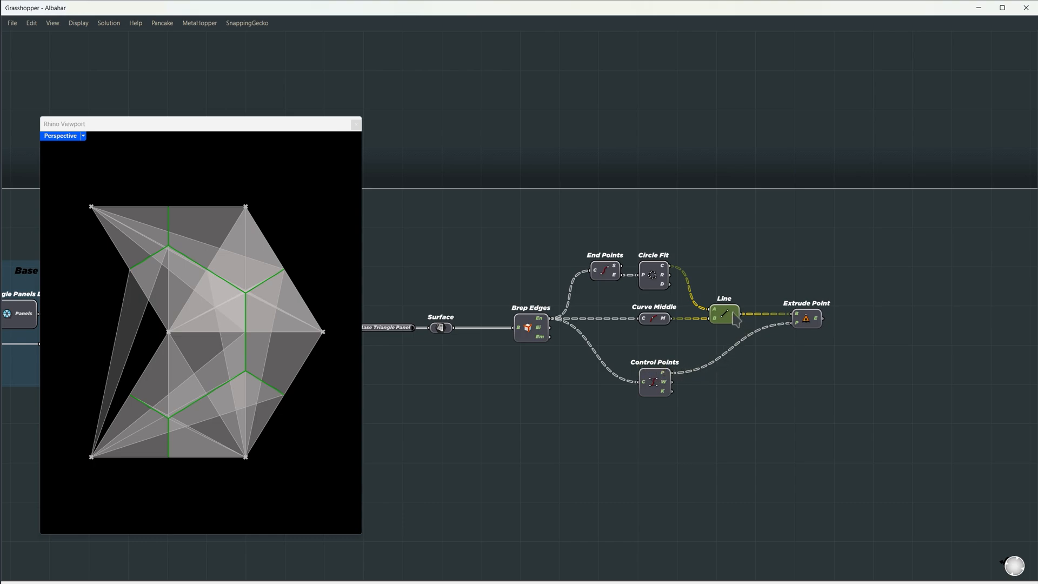
Scale the sub-panels about their average point with a factor near 0.97 to leave gaps
{"action": "right_click", "coordinate": [733, 317]}
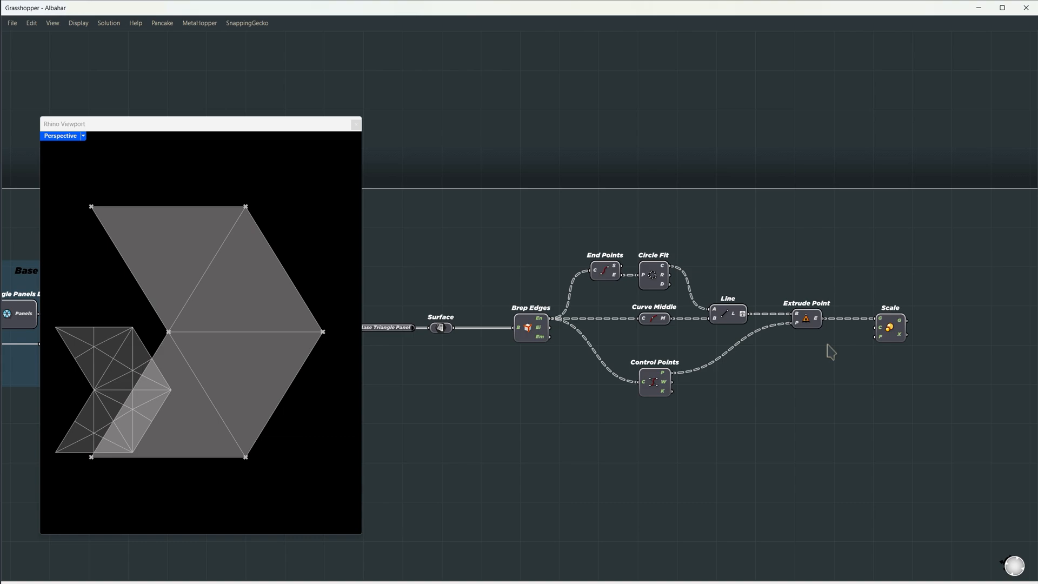
{"action": "mouse_move", "coordinate": [813, 391]}
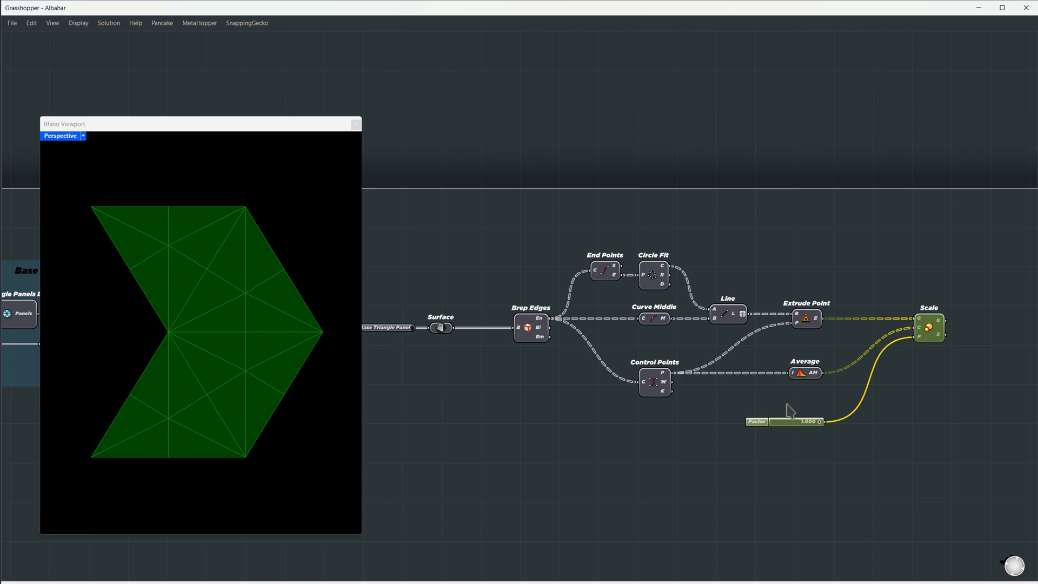
{"action": "left_click_drag", "start_coordinate": [802, 421], "coordinate": [816, 421]}
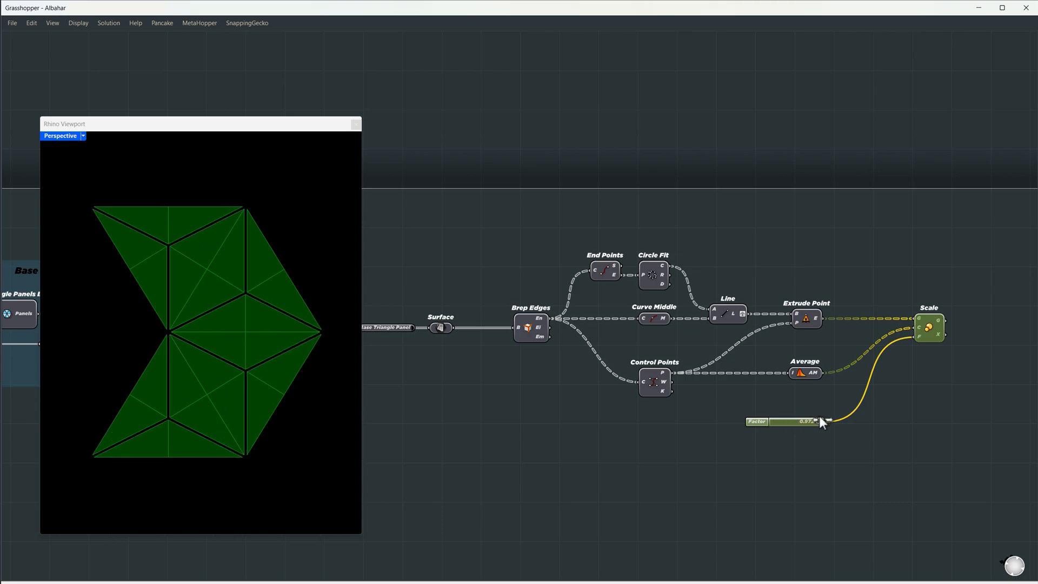
{"action": "left_click_drag", "start_coordinate": [818, 422], "coordinate": [814, 424]}
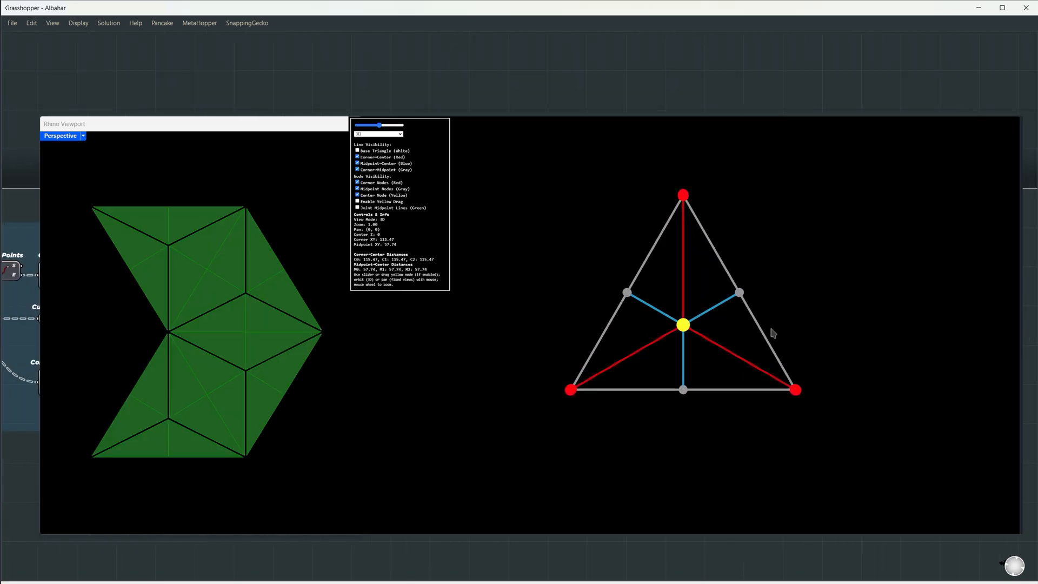
Show Corner+Center, Midpoint+Center, Corner+Midpoint lines and Corner Nodes on the diagram
{"action": "left_click_drag", "start_coordinate": [378, 126], "coordinate": [387, 125]}
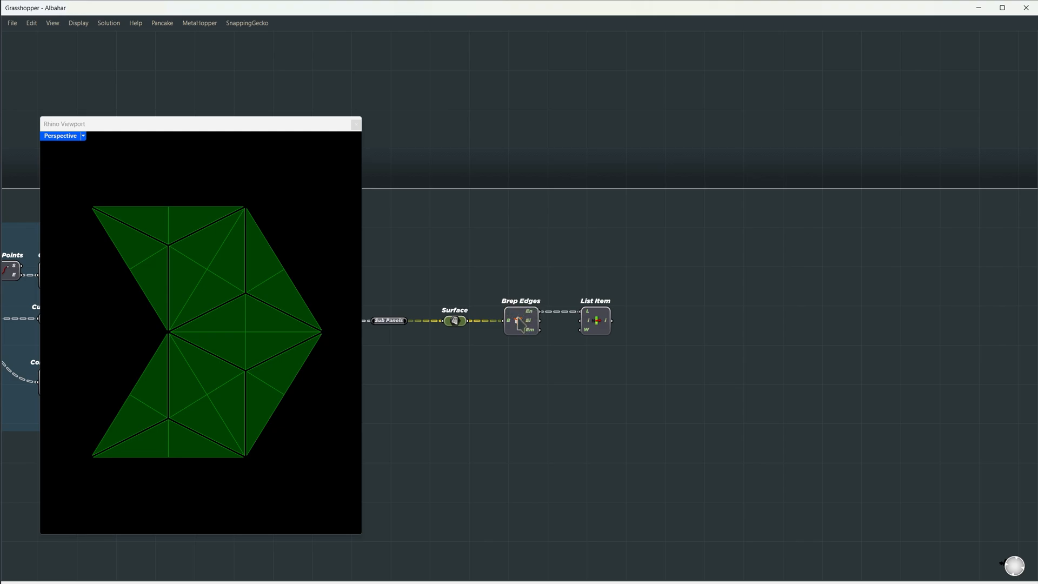
Add List Item outputs so sub-panel edges split into hypotenuse, adjacent and opposite
{"action": "left_click", "coordinate": [522, 320]}
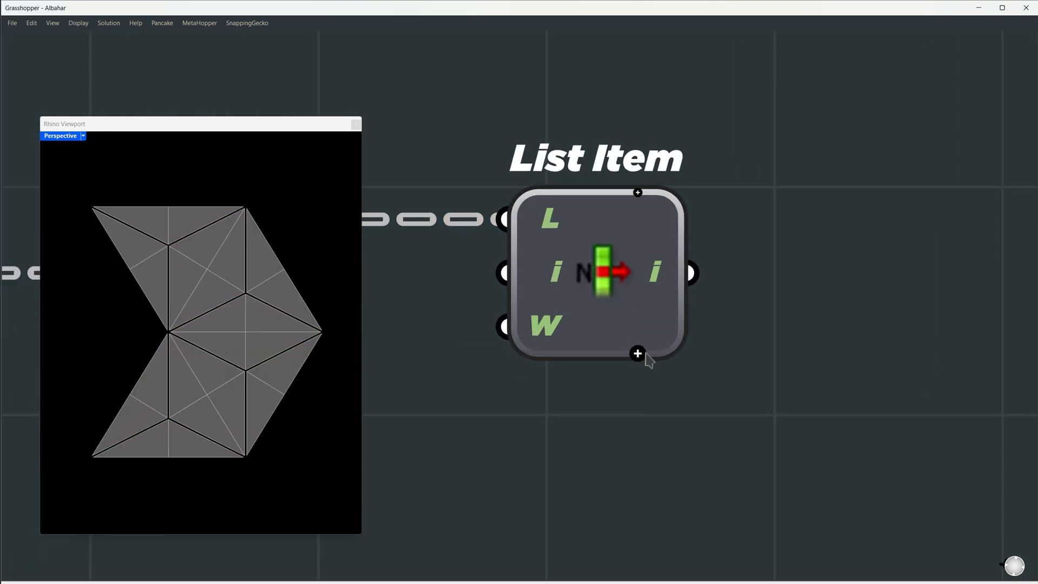
{"action": "left_click", "coordinate": [638, 353]}
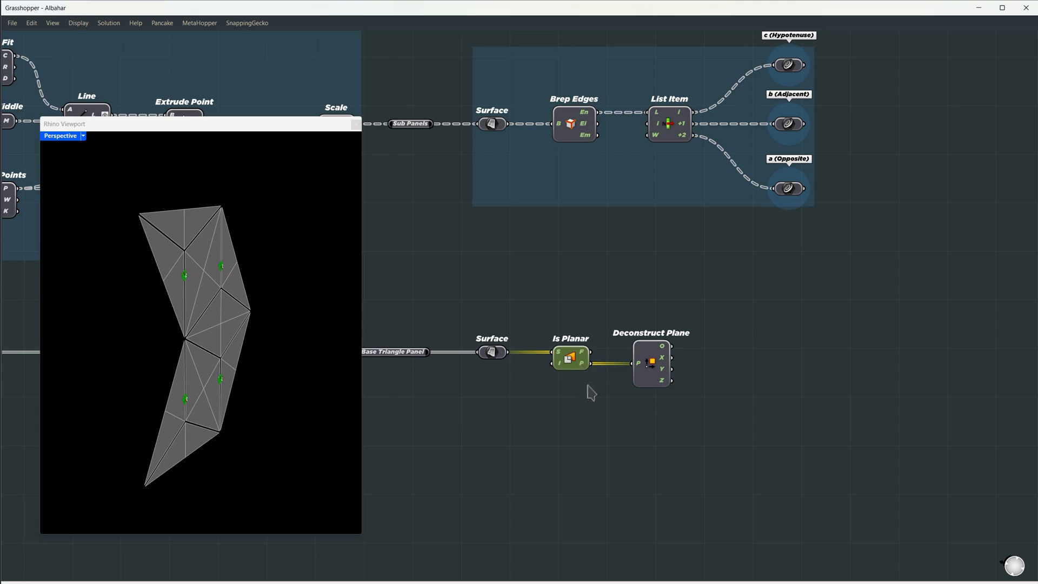
{"action": "mouse_move", "coordinate": [684, 396]}
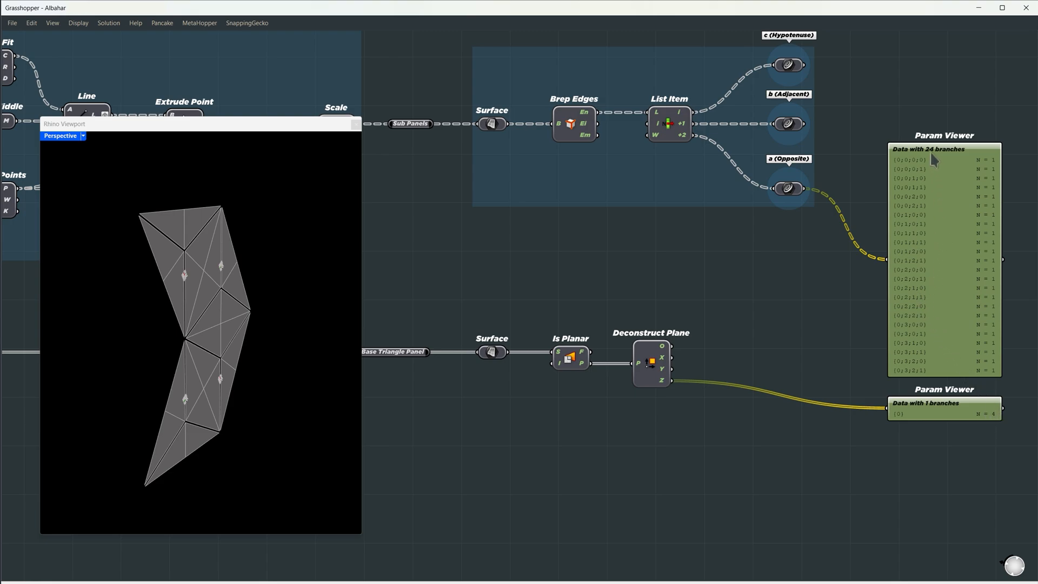
{"action": "mouse_move", "coordinate": [931, 334]}
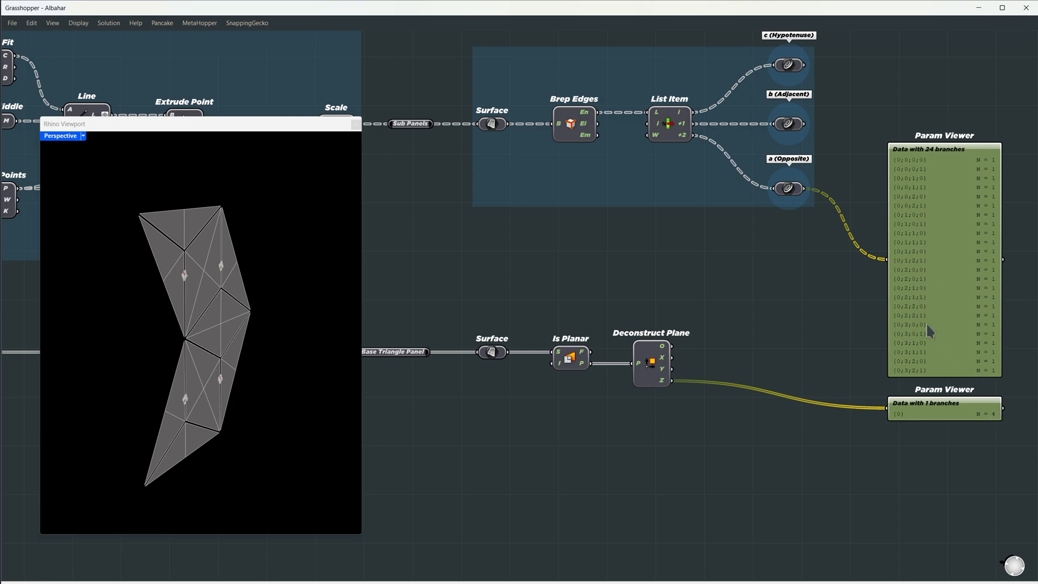
{"action": "mouse_move", "coordinate": [768, 411]}
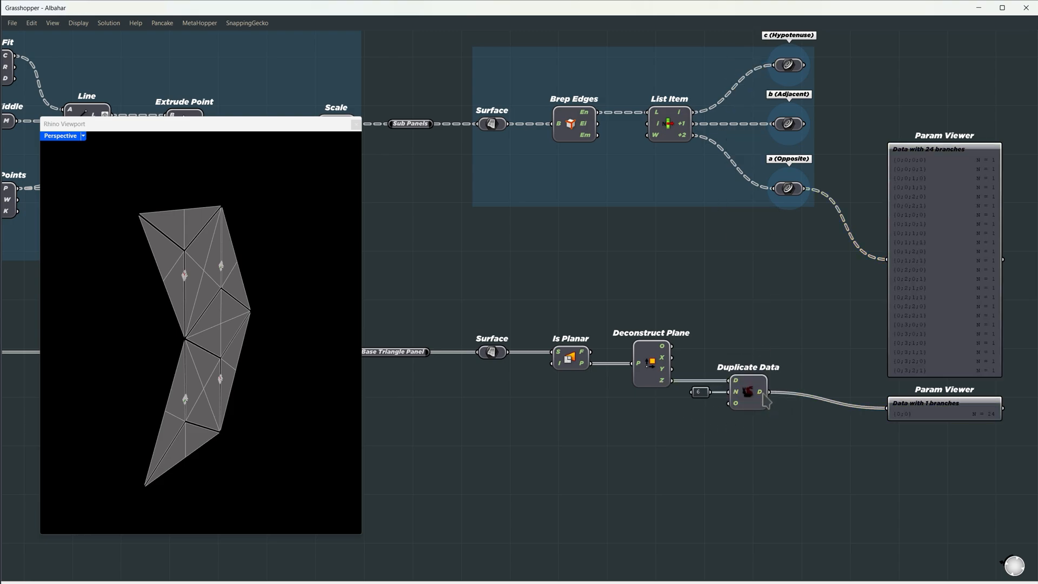
Graft the Duplicate Data output and invert its Order input to match the 24 sub-panels
{"action": "right_click", "coordinate": [766, 396]}
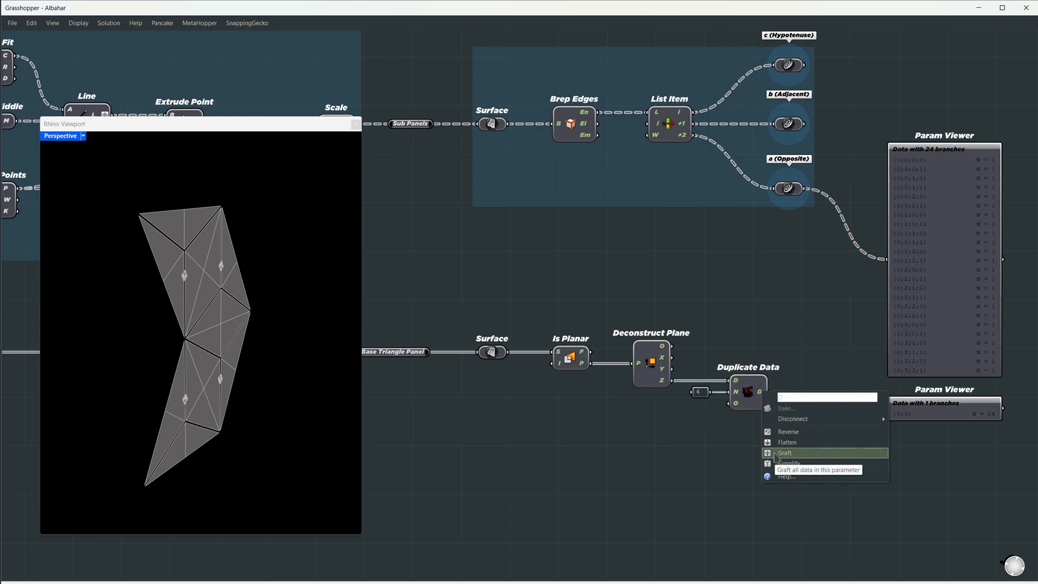
{"action": "left_click", "coordinate": [785, 453]}
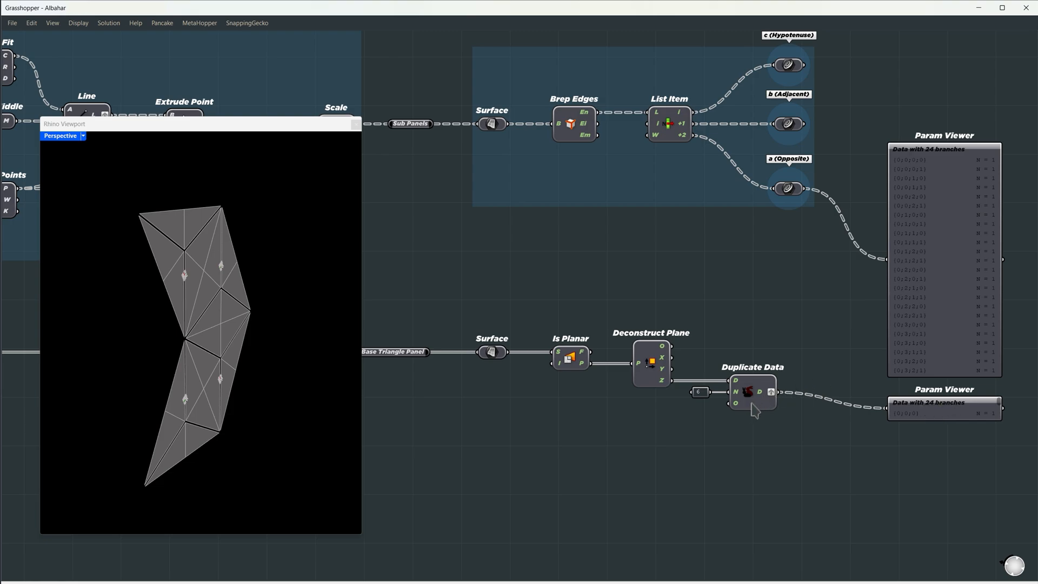
{"action": "mouse_move", "coordinate": [736, 405]}
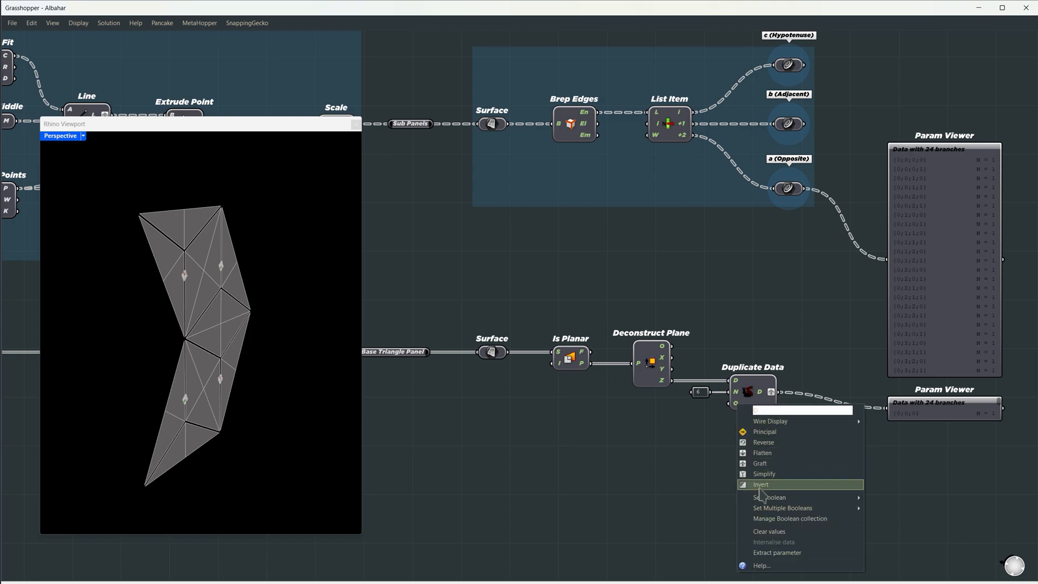
{"action": "left_click", "coordinate": [761, 484]}
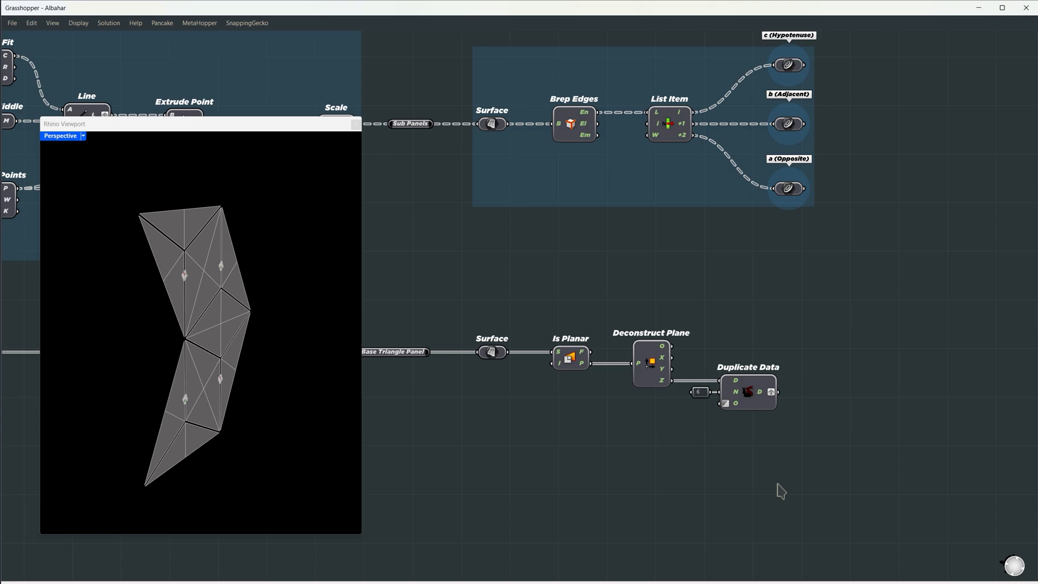
{"action": "left_click", "coordinate": [836, 391]}
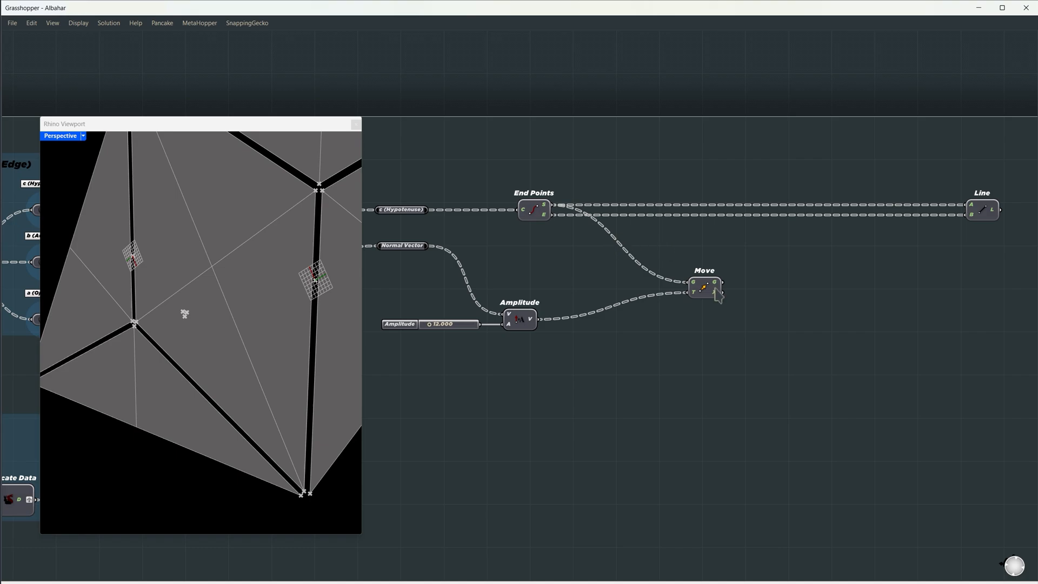
Wire the moved hypotenuse end points and lower the Amplitude slider to see the fold change
{"action": "left_click", "coordinate": [705, 288]}
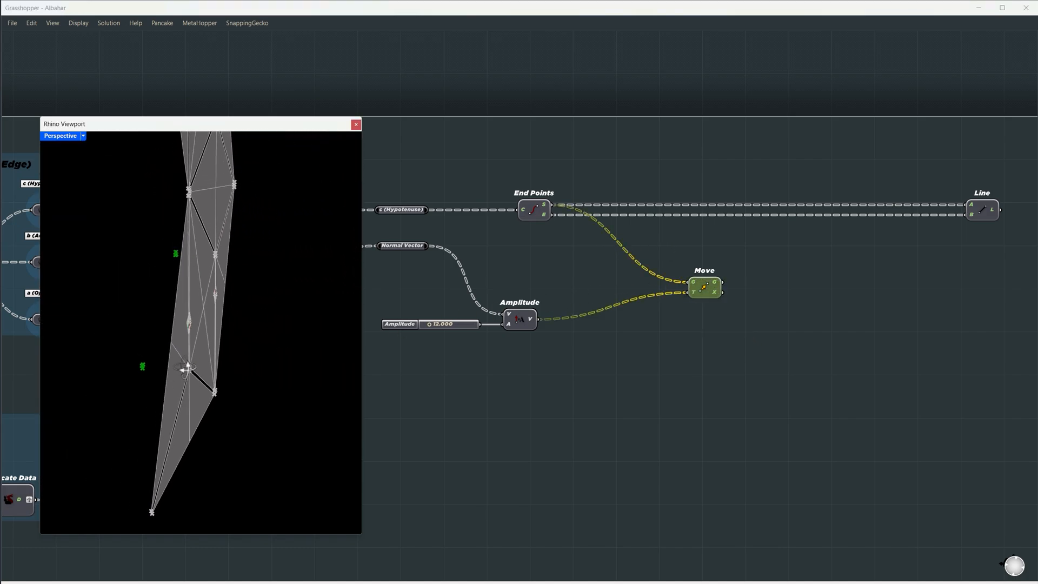
{"action": "left_click_drag", "start_coordinate": [456, 324], "coordinate": [431, 324]}
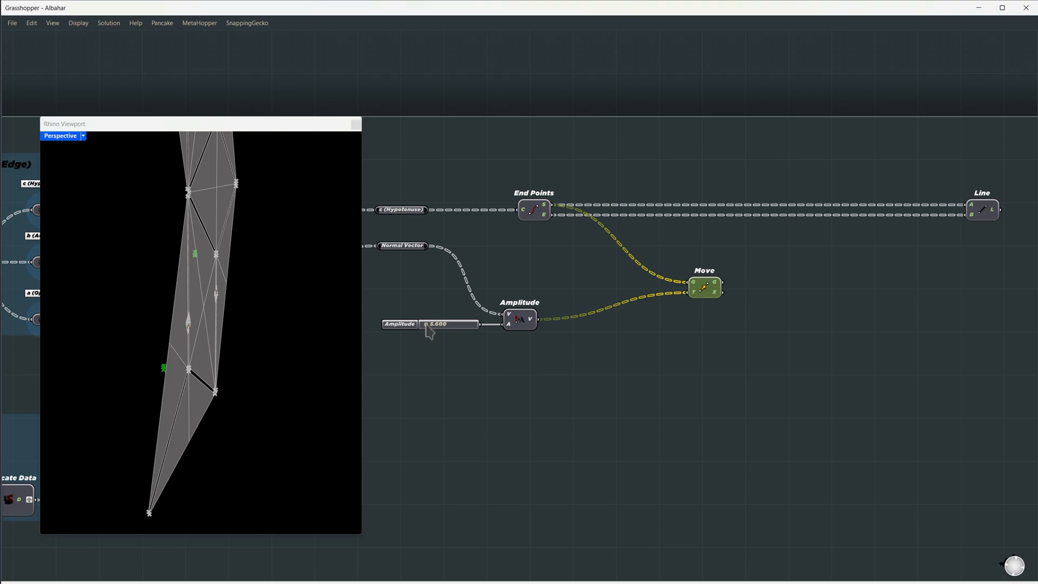
{"action": "left_click_drag", "start_coordinate": [471, 323], "coordinate": [421, 323]}
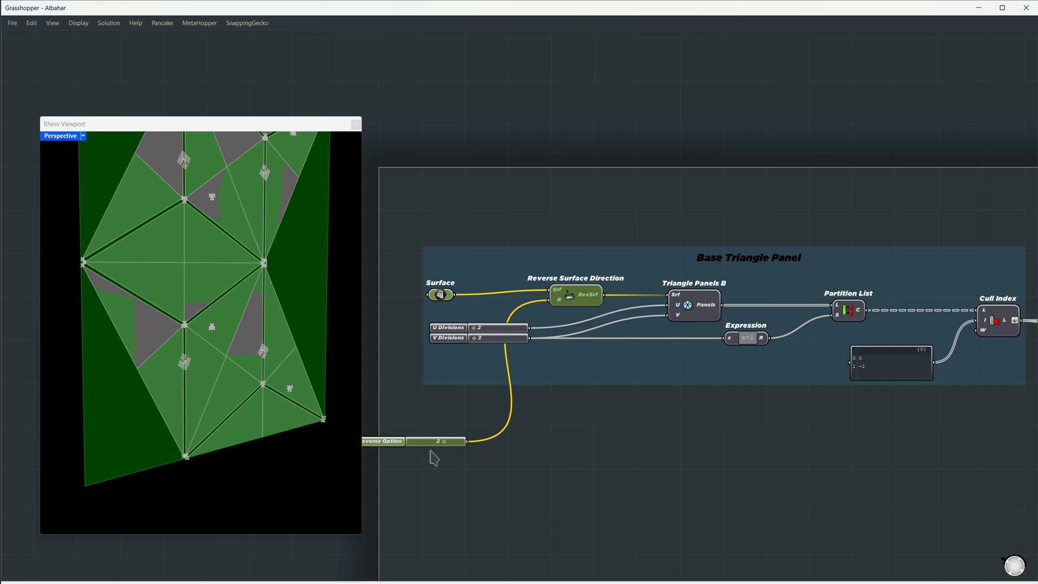
Drag the Reverse Option slider to flip the base panel's surface direction
{"action": "left_click_drag", "start_coordinate": [450, 441], "coordinate": [430, 441]}
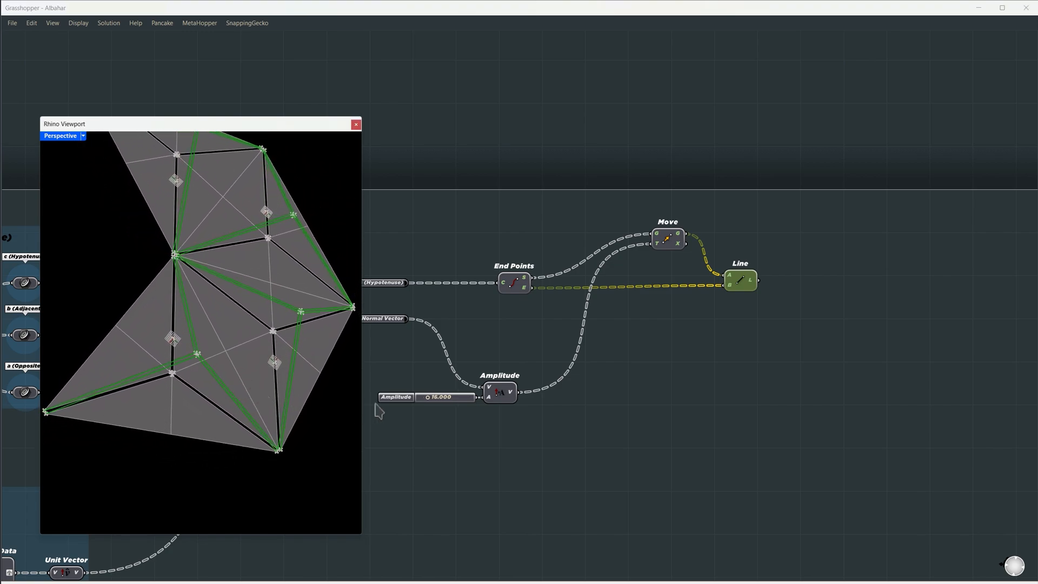
Sweep the Amplitude slider from about 3 up to 60 and back while the Data Recorder graphs line length
{"action": "left_click_drag", "start_coordinate": [431, 397], "coordinate": [450, 397]}
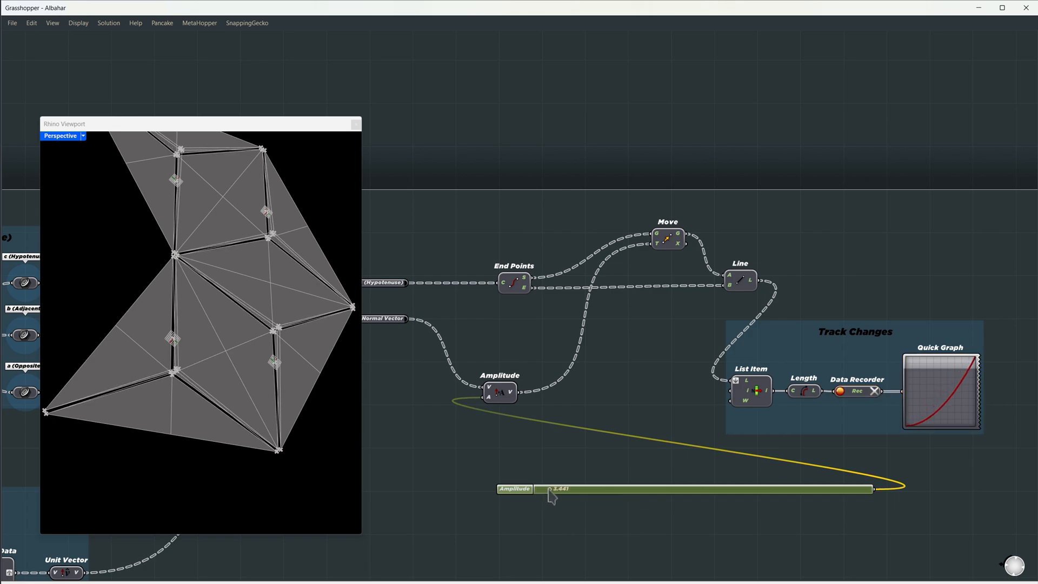
{"action": "left_click_drag", "start_coordinate": [552, 489], "coordinate": [586, 489]}
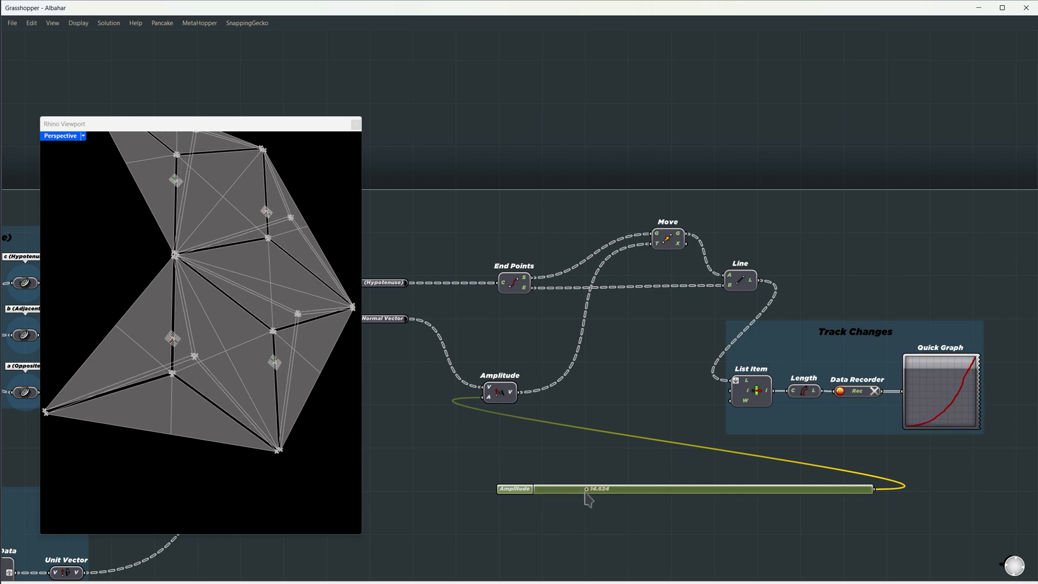
{"action": "left_click_drag", "start_coordinate": [587, 489], "coordinate": [653, 488]}
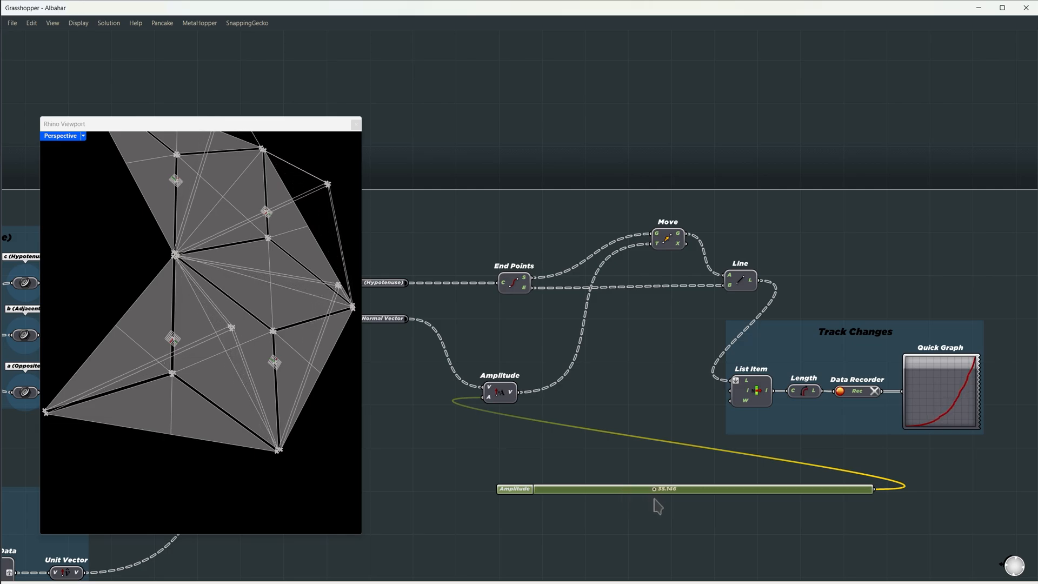
{"action": "left_click_drag", "start_coordinate": [636, 489], "coordinate": [735, 489]}
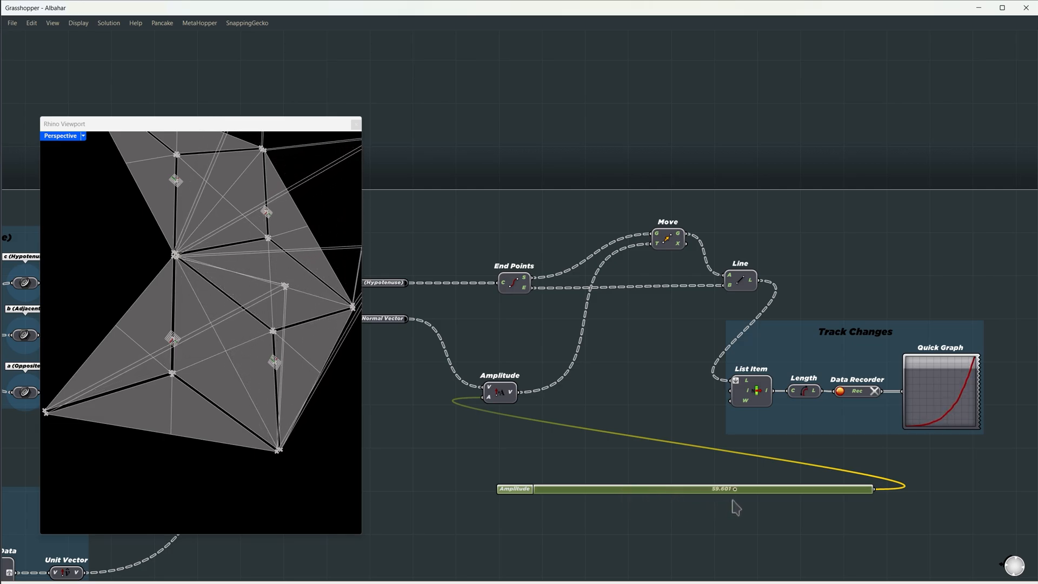
{"action": "left_click_drag", "start_coordinate": [733, 488], "coordinate": [500, 489]}
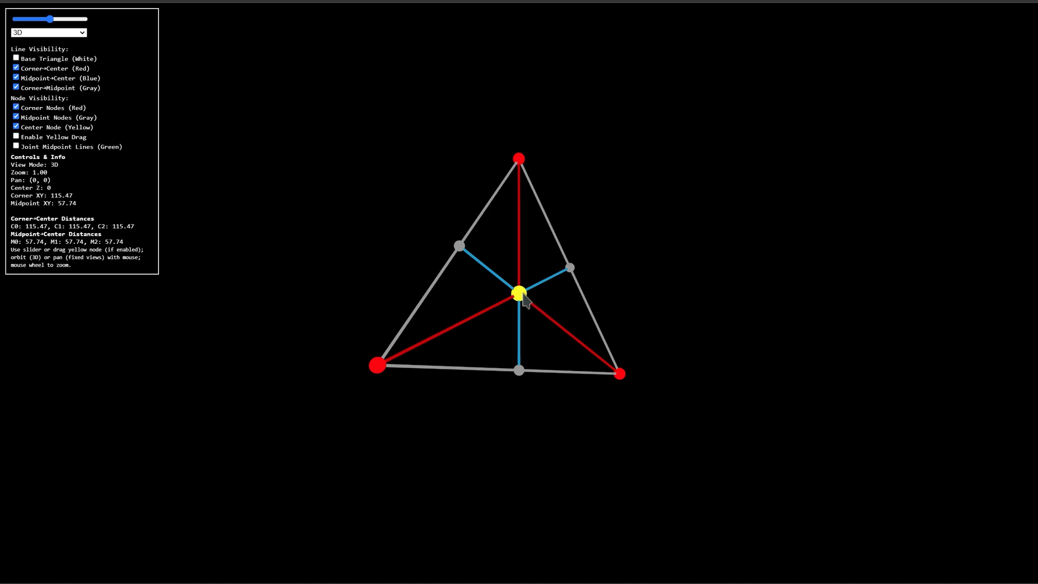
{"action": "mouse_move", "coordinate": [609, 377]}
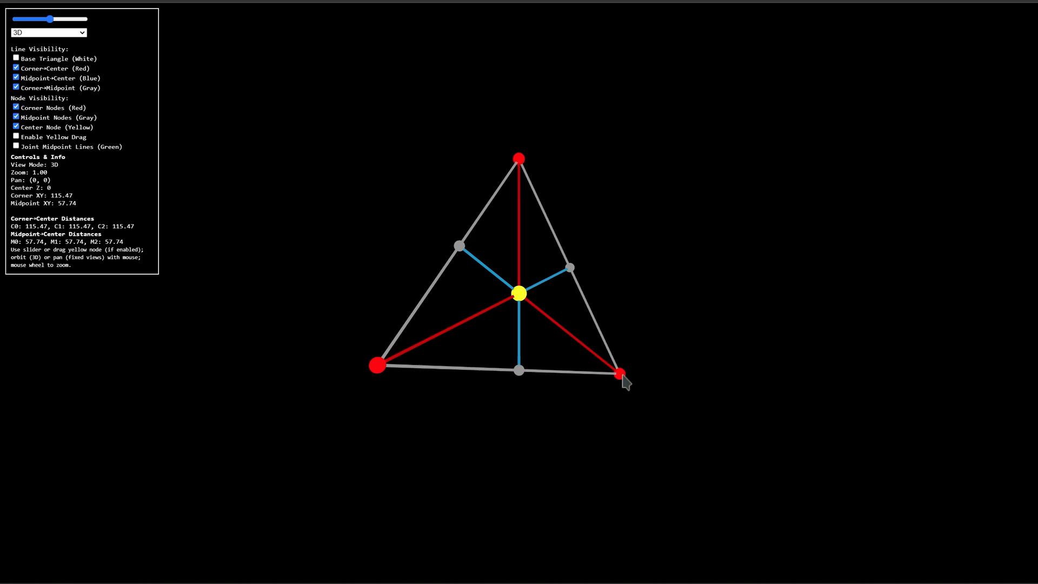
Set Center Z to -50 so the triangle folds into a pyramid, then choose a 3D view mode
{"action": "left_click_drag", "start_coordinate": [50, 19], "coordinate": [42, 20]}
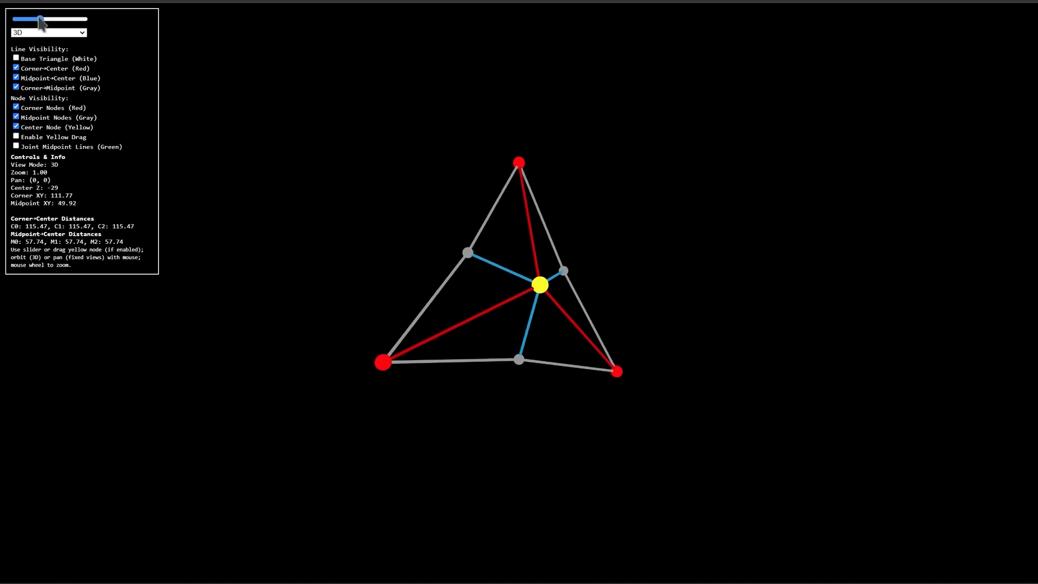
{"action": "left_click", "coordinate": [49, 32]}
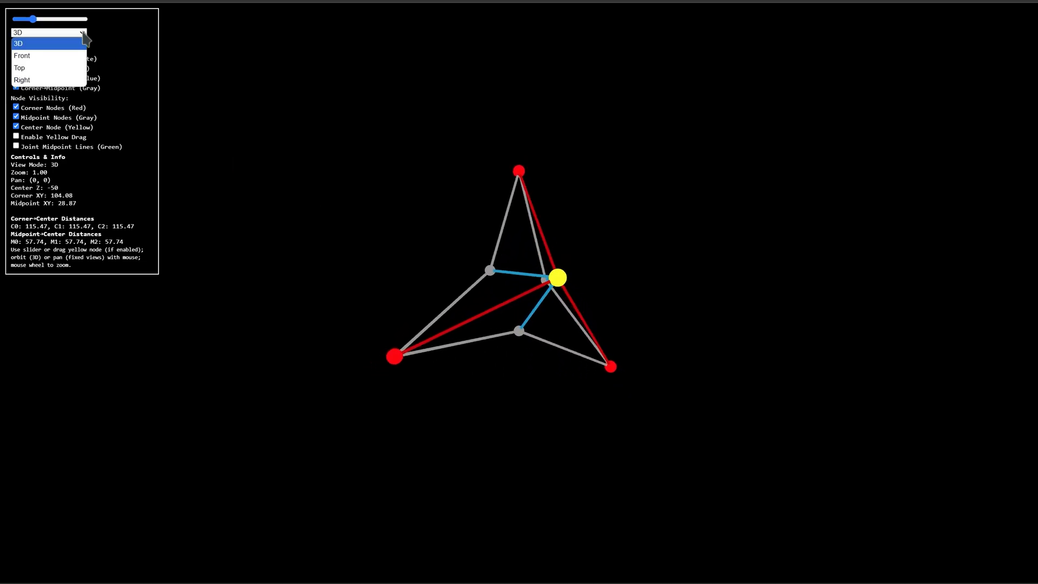
{"action": "left_click", "coordinate": [21, 79]}
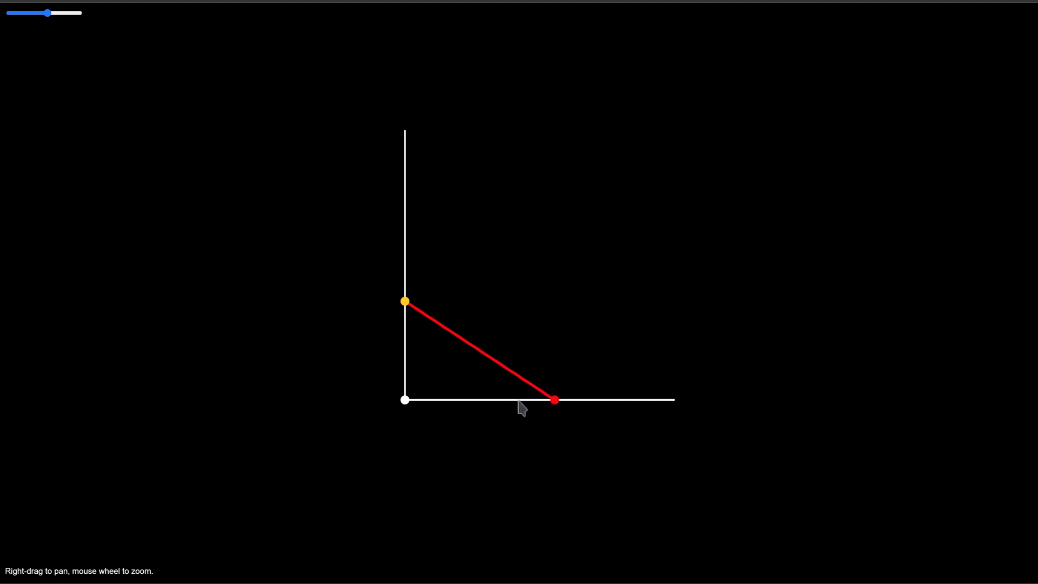
Slide the top-left control fully left so side c lies flat along the horizontal base
{"action": "left_click_drag", "start_coordinate": [48, 13], "coordinate": [10, 13]}
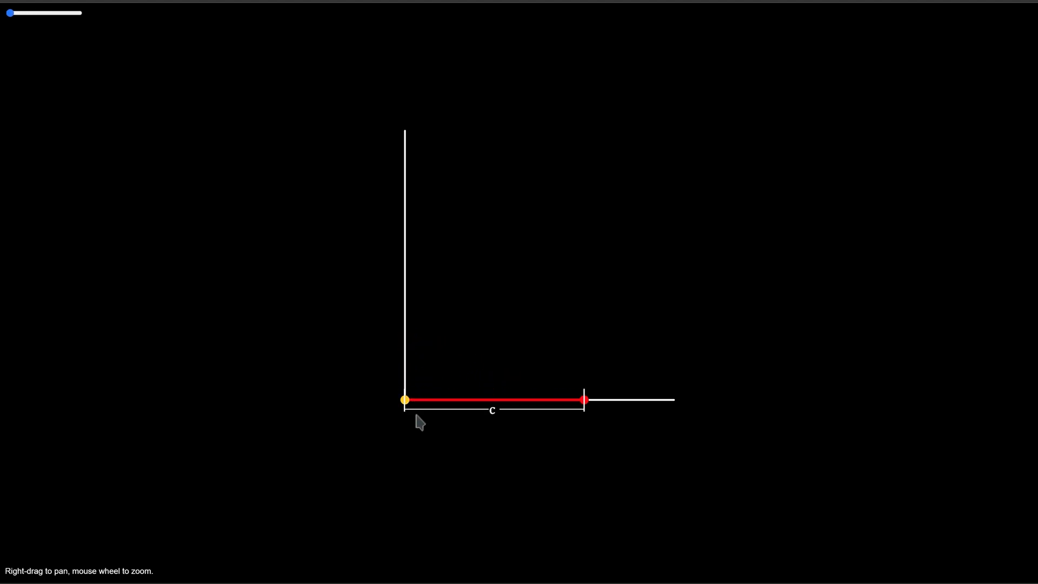
{"action": "mouse_move", "coordinate": [497, 424]}
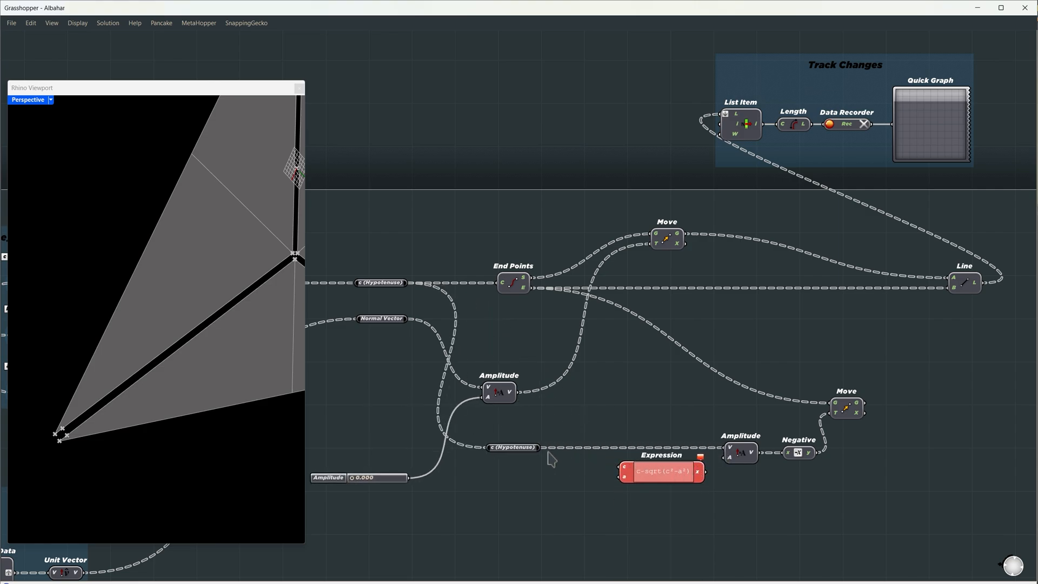
{"action": "mouse_move", "coordinate": [583, 476]}
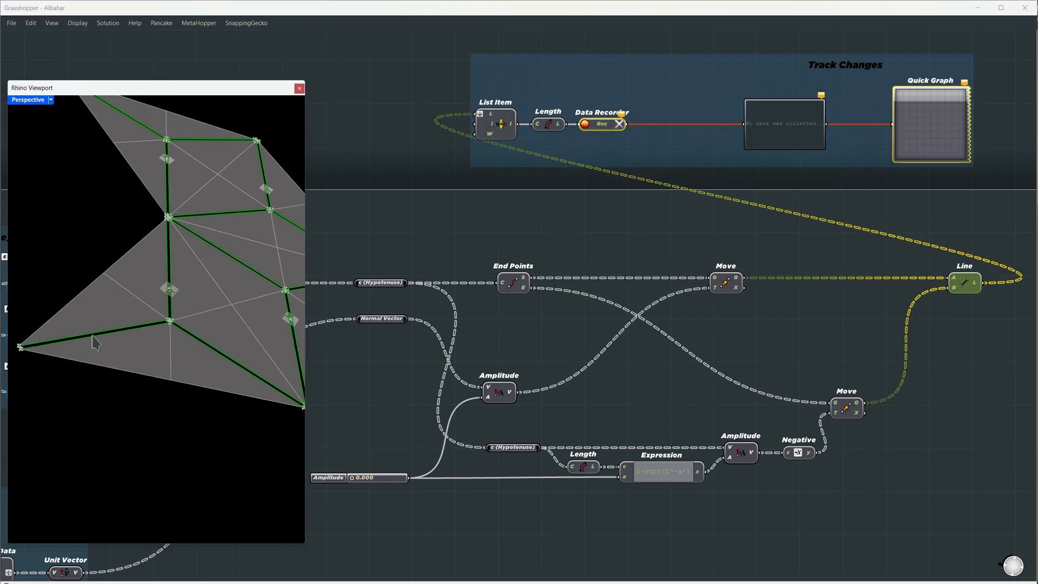
Sweep the Amplitude slider up to about 26.4 while the recorded hypotenuse length stays constant
{"action": "left_click_drag", "start_coordinate": [361, 477], "coordinate": [362, 477]}
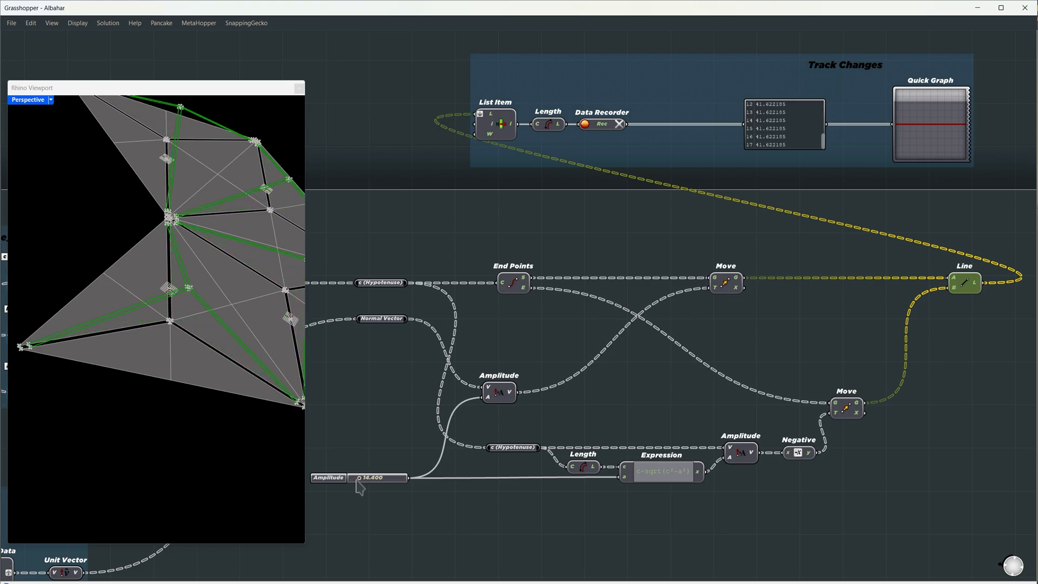
{"action": "left_click_drag", "start_coordinate": [361, 477], "coordinate": [381, 477]}
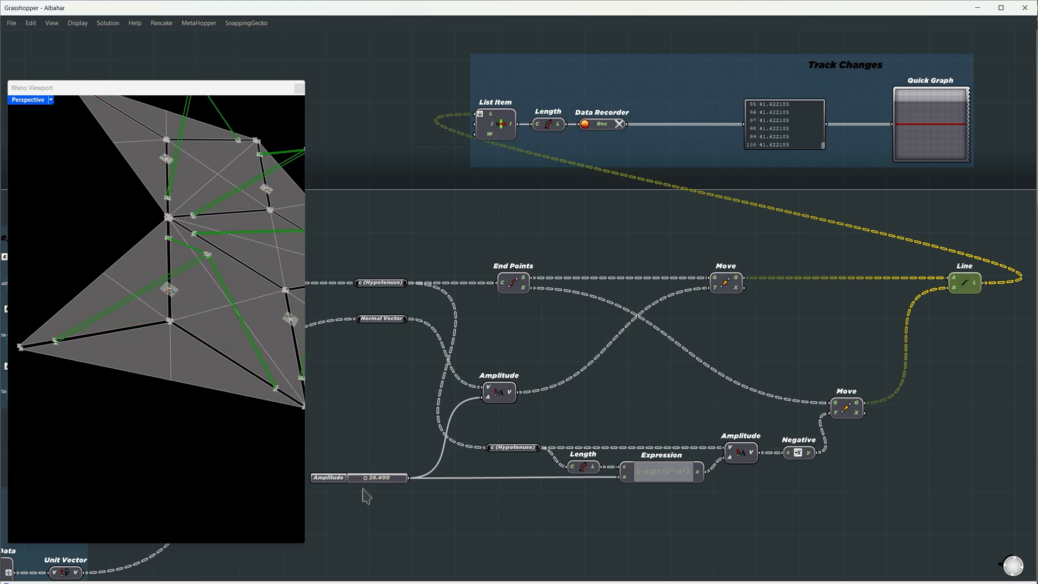
{"action": "left_click_drag", "start_coordinate": [397, 477], "coordinate": [349, 477]}
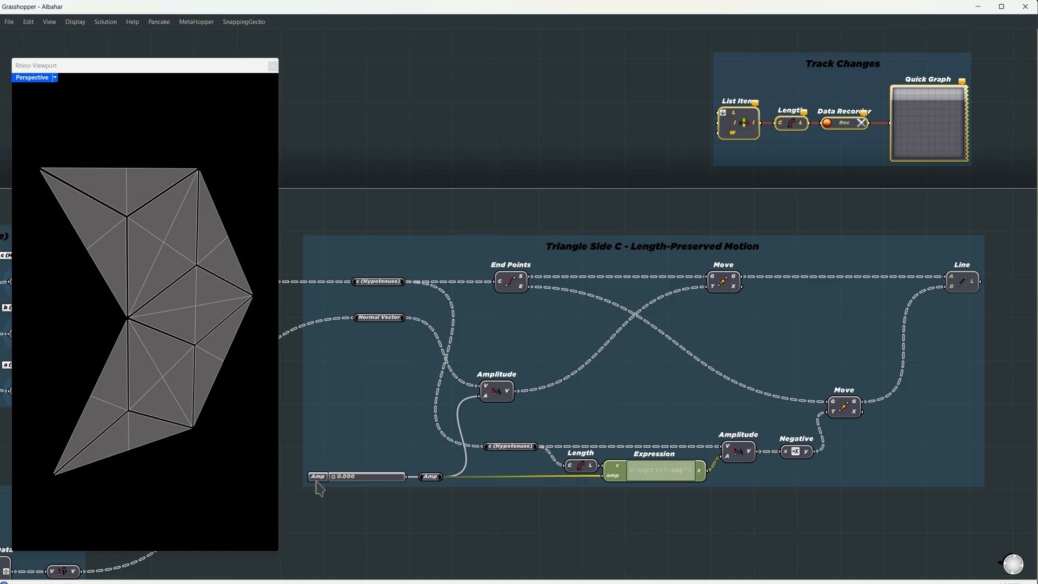
{"action": "mouse_move", "coordinate": [679, 482]}
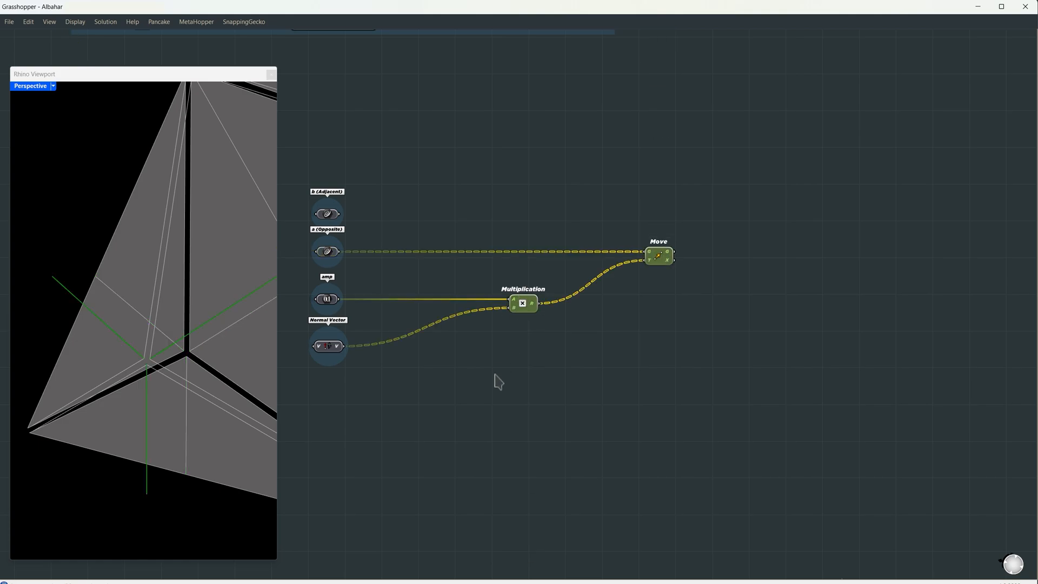
{"action": "mouse_move", "coordinate": [153, 369]}
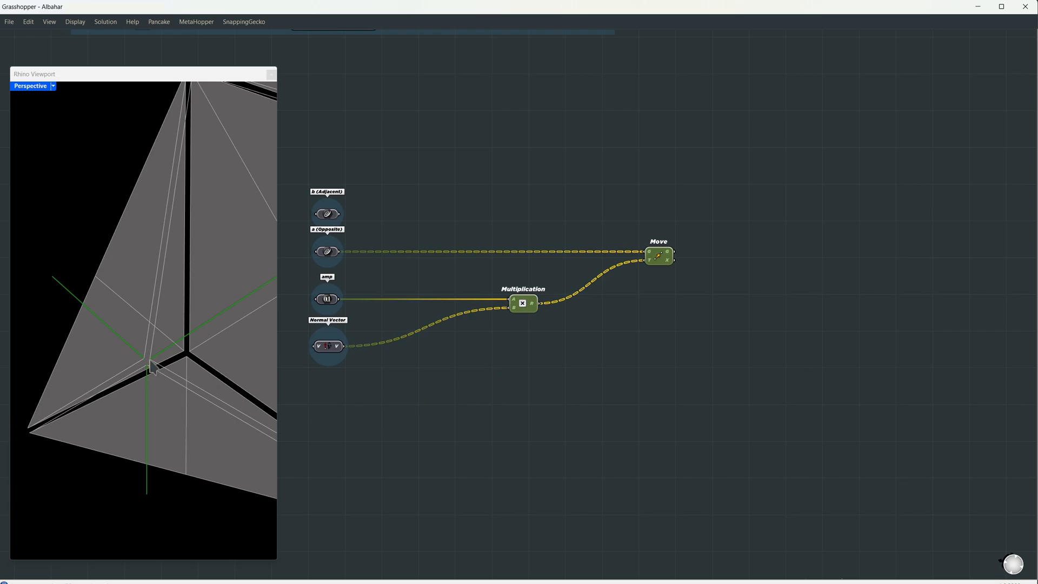
{"action": "mouse_move", "coordinate": [721, 316]}
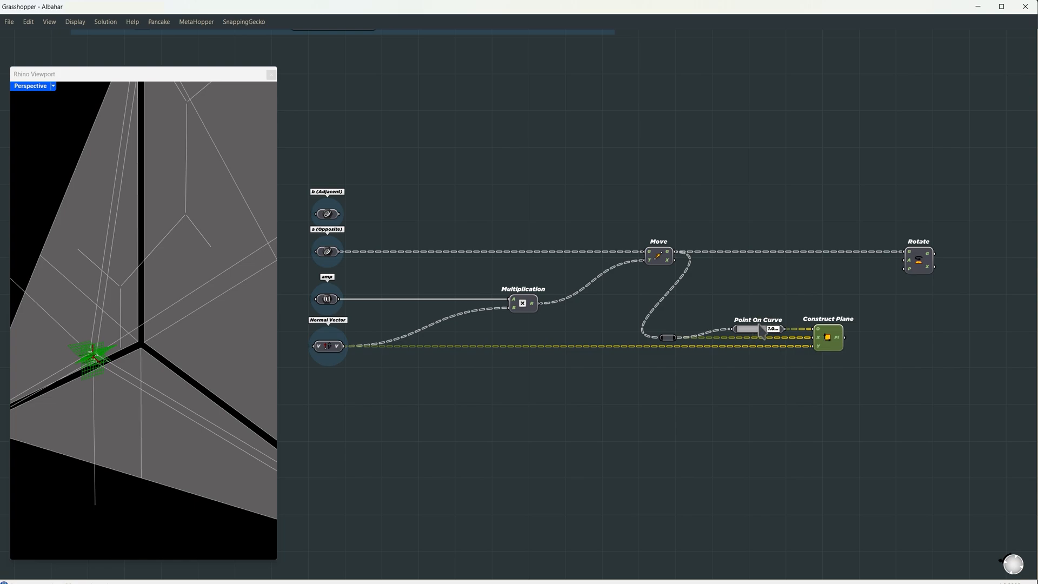
{"action": "mouse_move", "coordinate": [766, 351]}
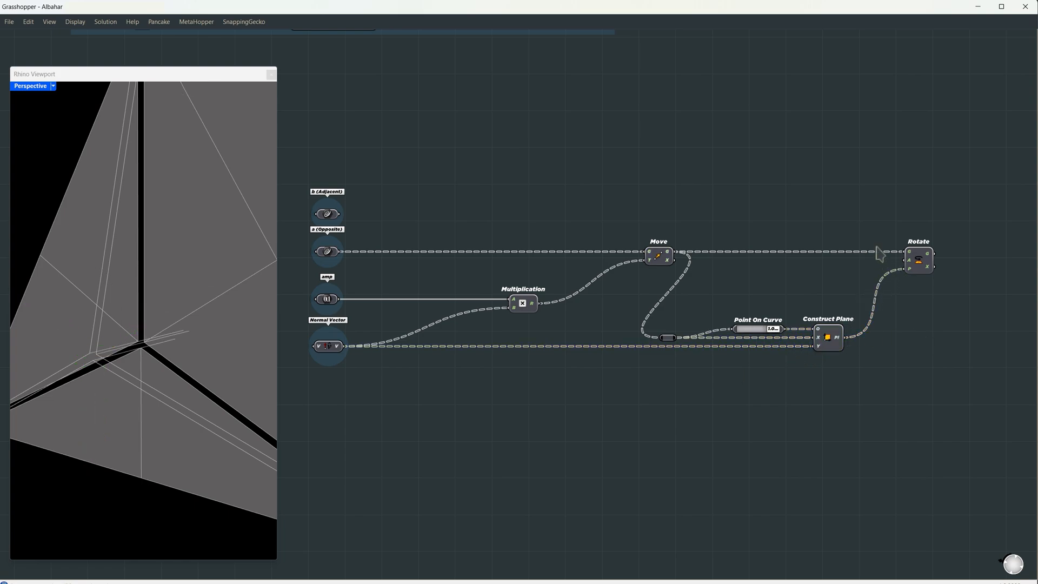
Wire the moved geometry into the Rotate component's geometry input
{"action": "left_click", "coordinate": [919, 261]}
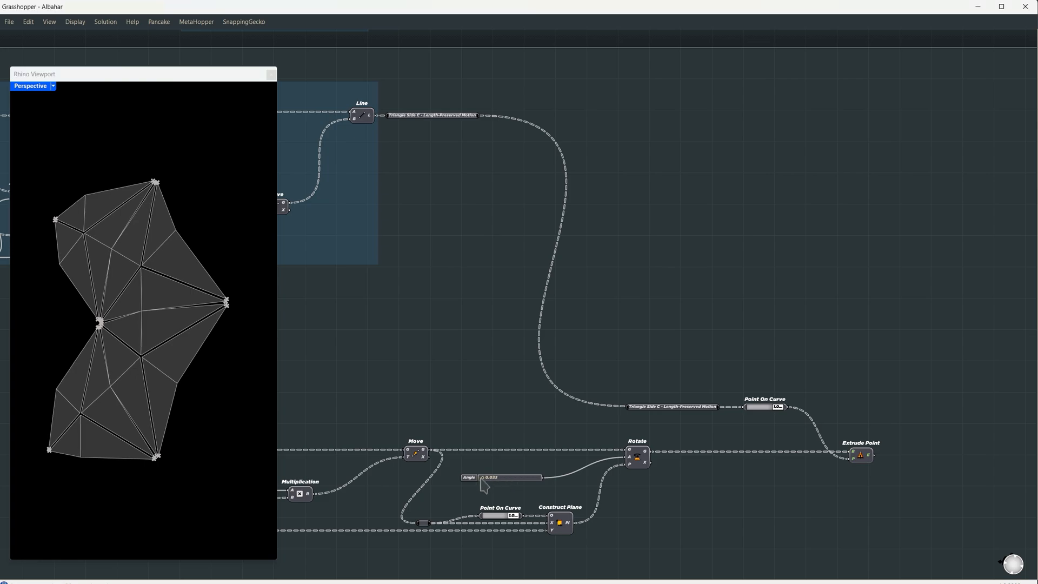
Raise the Angle slider to about 0.836 so the panels fold into a star pattern
{"action": "left_click_drag", "start_coordinate": [483, 477], "coordinate": [526, 477]}
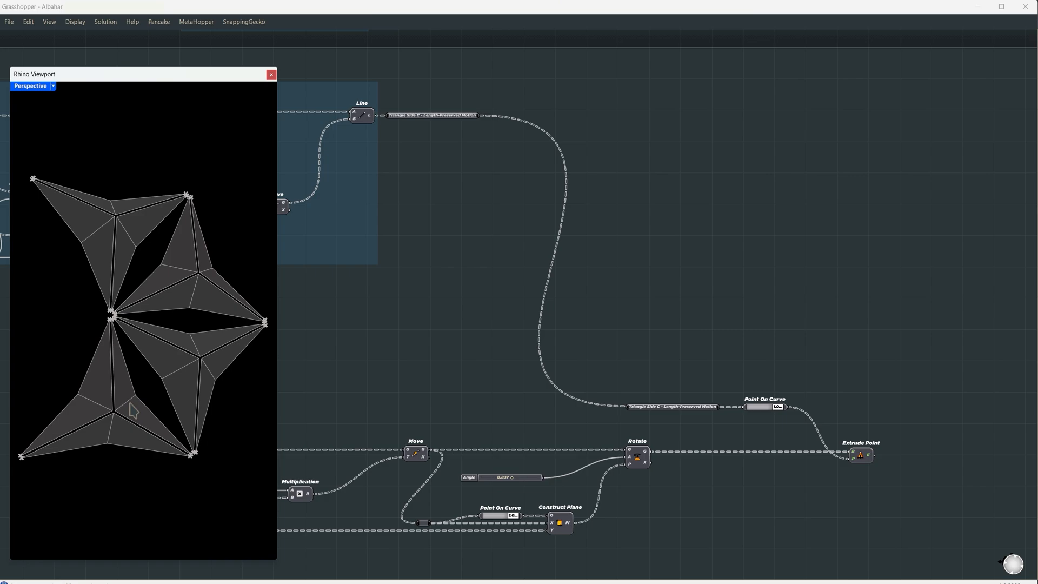
{"action": "left_click_drag", "start_coordinate": [517, 477], "coordinate": [510, 477]}
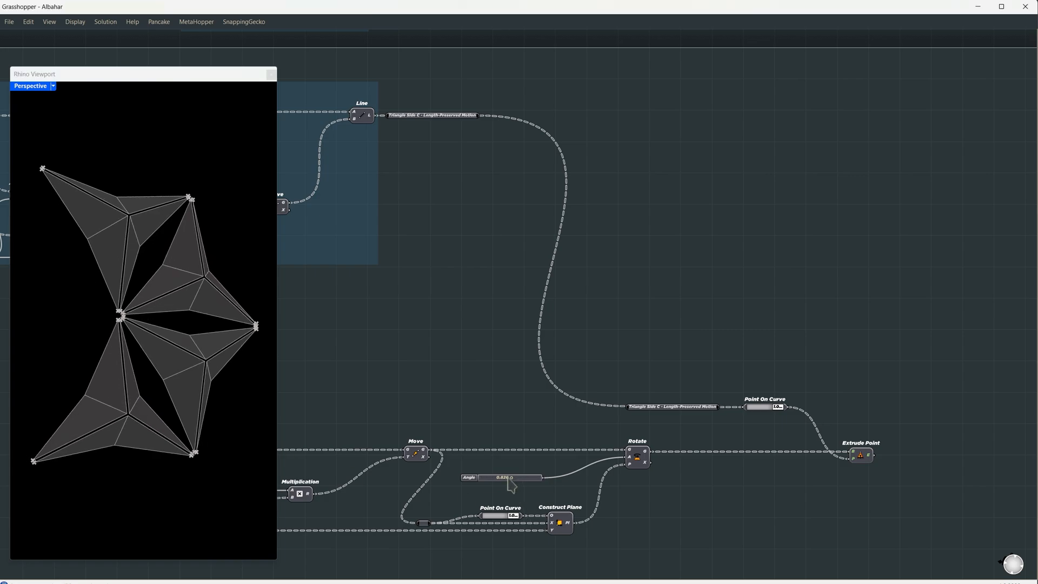
{"action": "left_click_drag", "start_coordinate": [510, 477], "coordinate": [518, 477]}
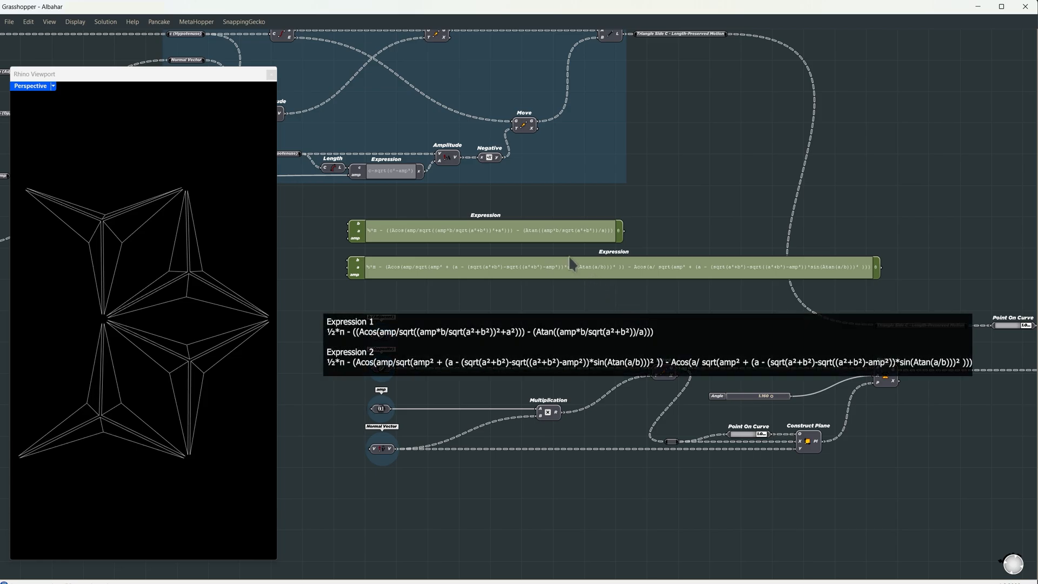
Begin placing the angle Expression components from the canvas toolbar
{"action": "left_click", "coordinate": [75, 22]}
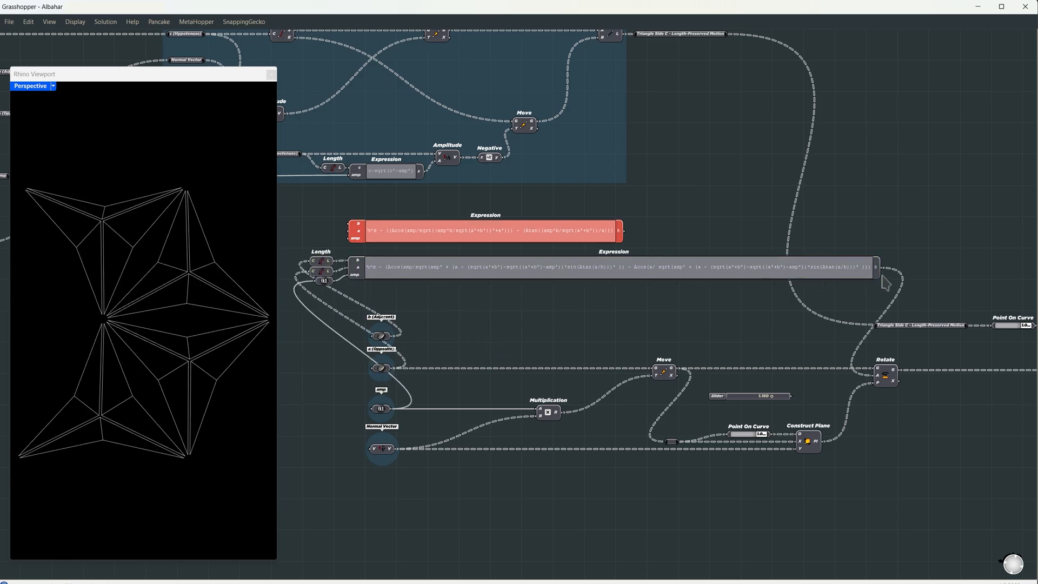
{"action": "mouse_move", "coordinate": [580, 328]}
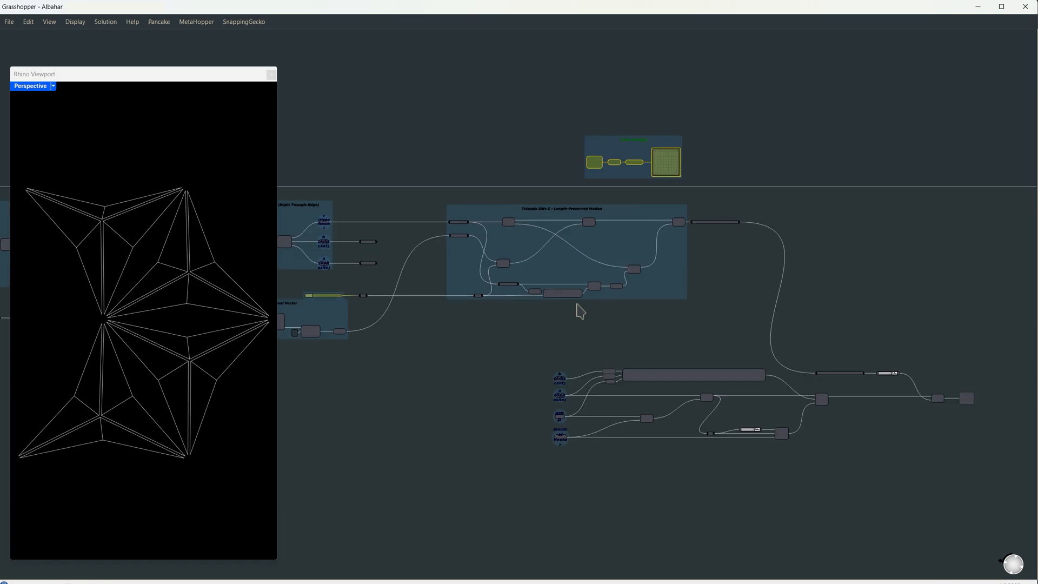
{"action": "mouse_move", "coordinate": [325, 310]}
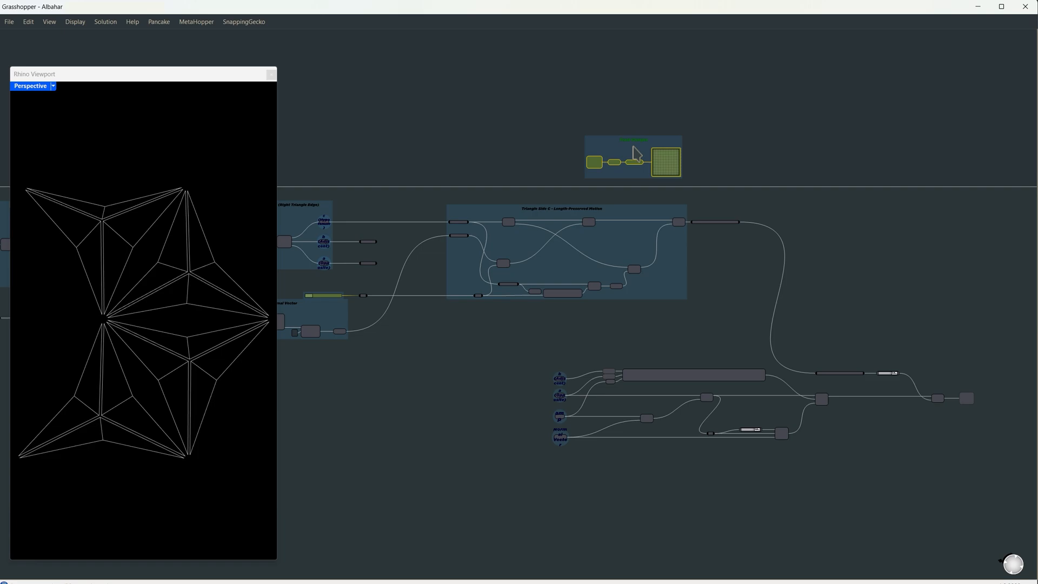
{"action": "mouse_move", "coordinate": [933, 353]}
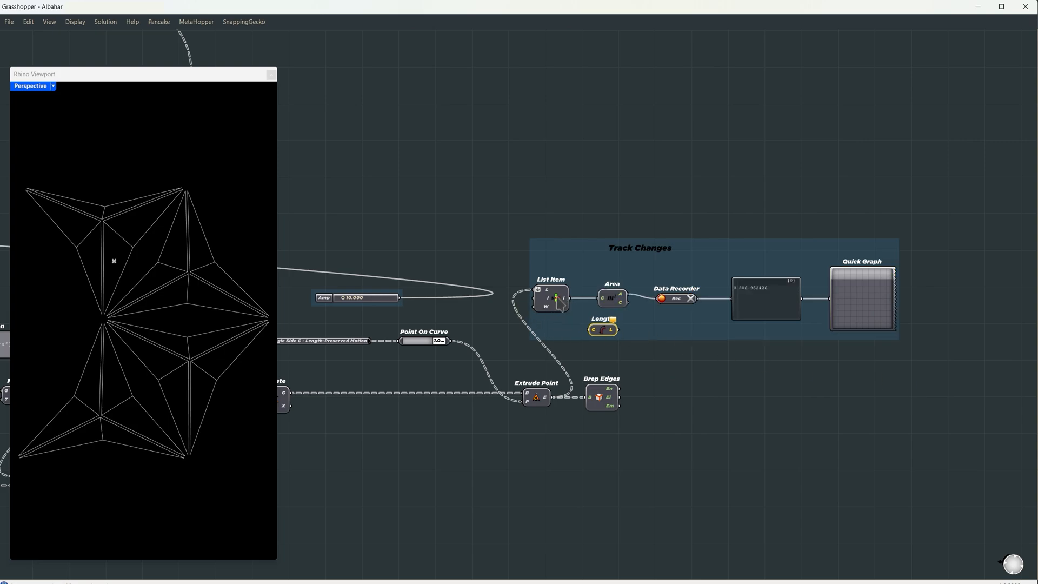
{"action": "mouse_move", "coordinate": [614, 298]}
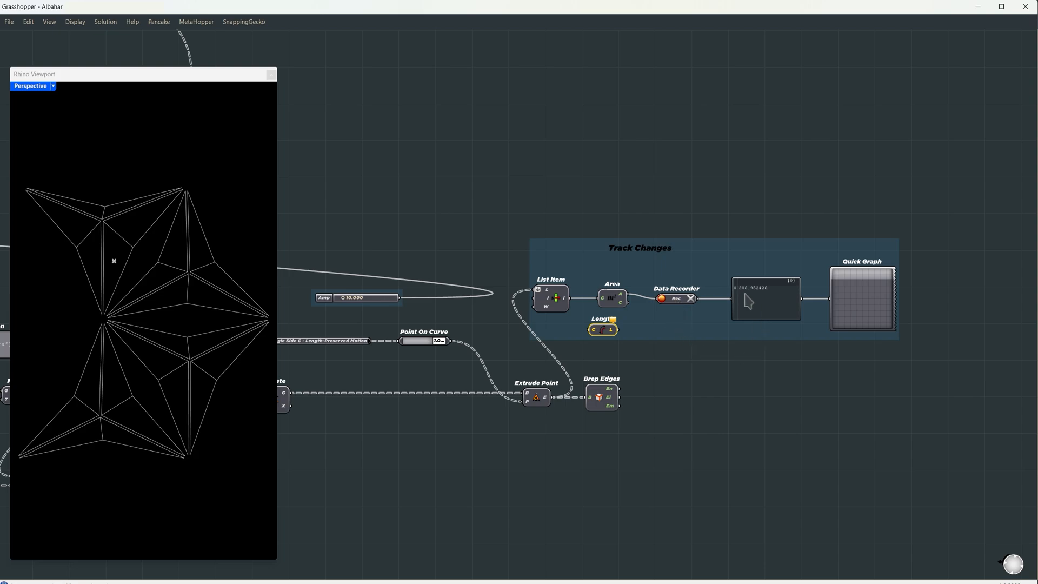
{"action": "mouse_move", "coordinate": [848, 303]}
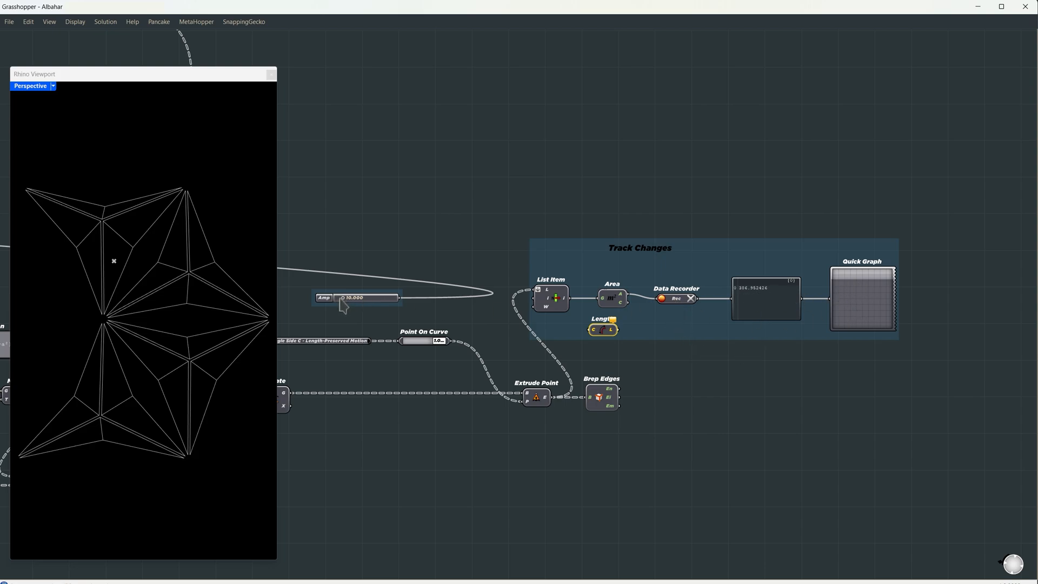
Sweep the Amp slider from zero up and back while the recorded panel area stays constant
{"action": "left_click_drag", "start_coordinate": [358, 297], "coordinate": [334, 297]}
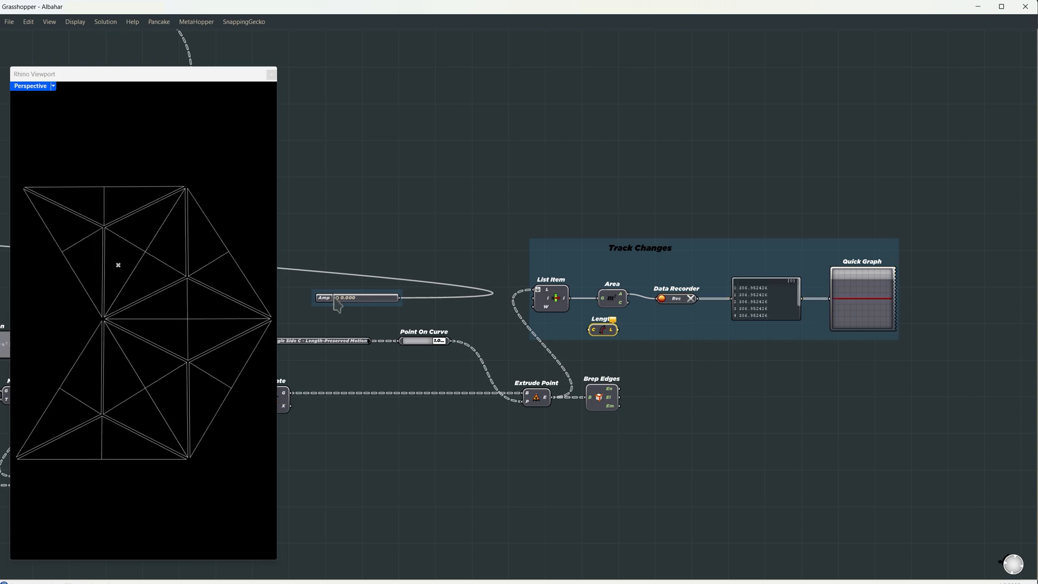
{"action": "left_click_drag", "start_coordinate": [338, 297], "coordinate": [368, 297]}
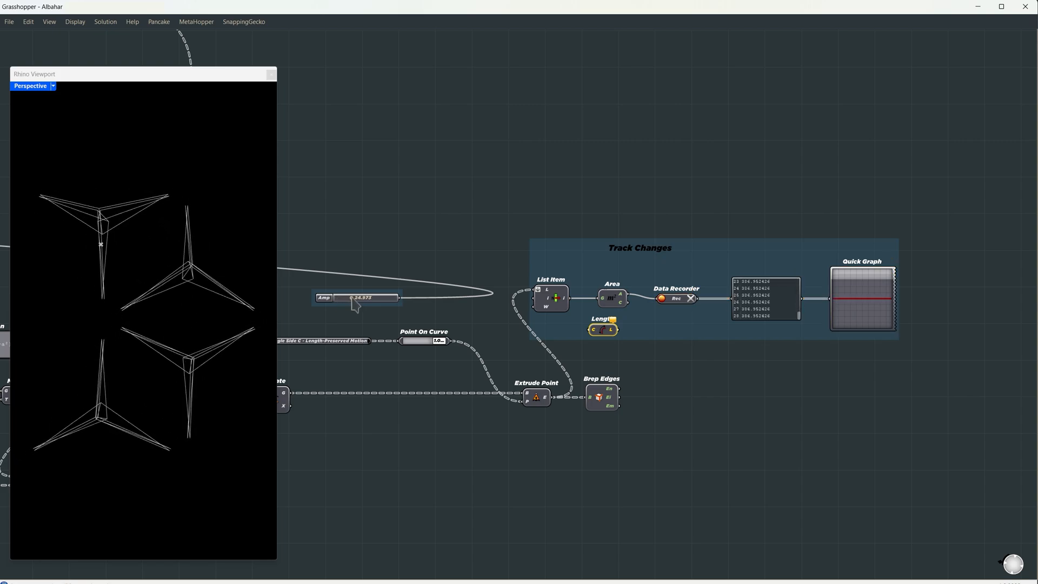
{"action": "left_click_drag", "start_coordinate": [375, 297], "coordinate": [355, 297]}
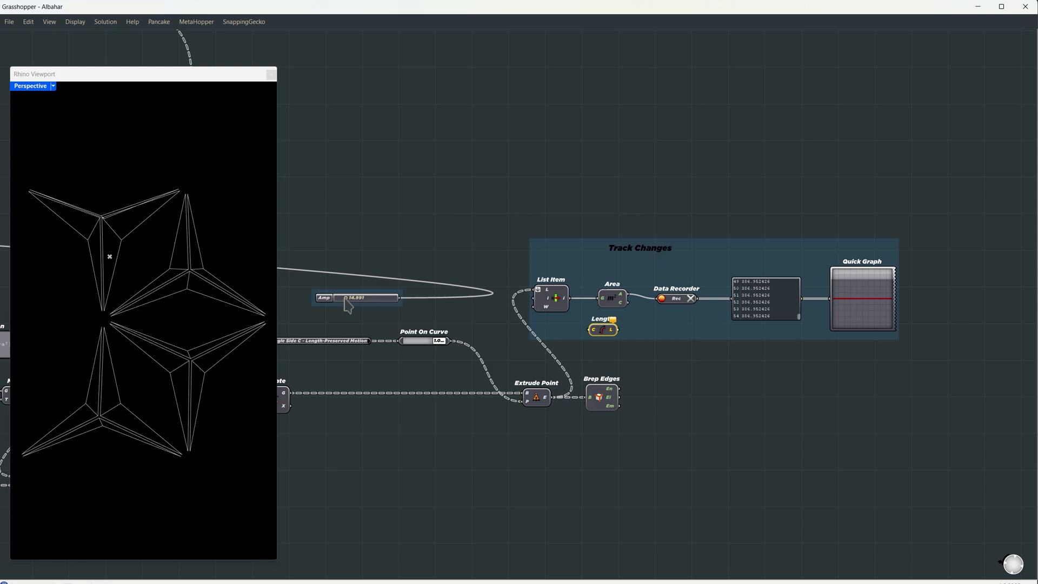
{"action": "left_click_drag", "start_coordinate": [371, 297], "coordinate": [341, 299]}
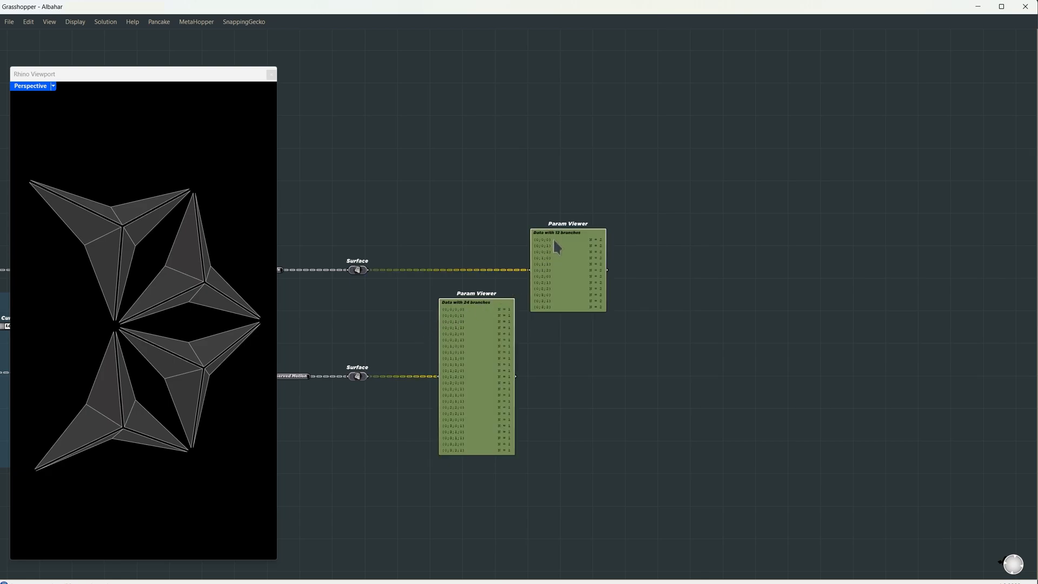
{"action": "mouse_move", "coordinate": [468, 310]}
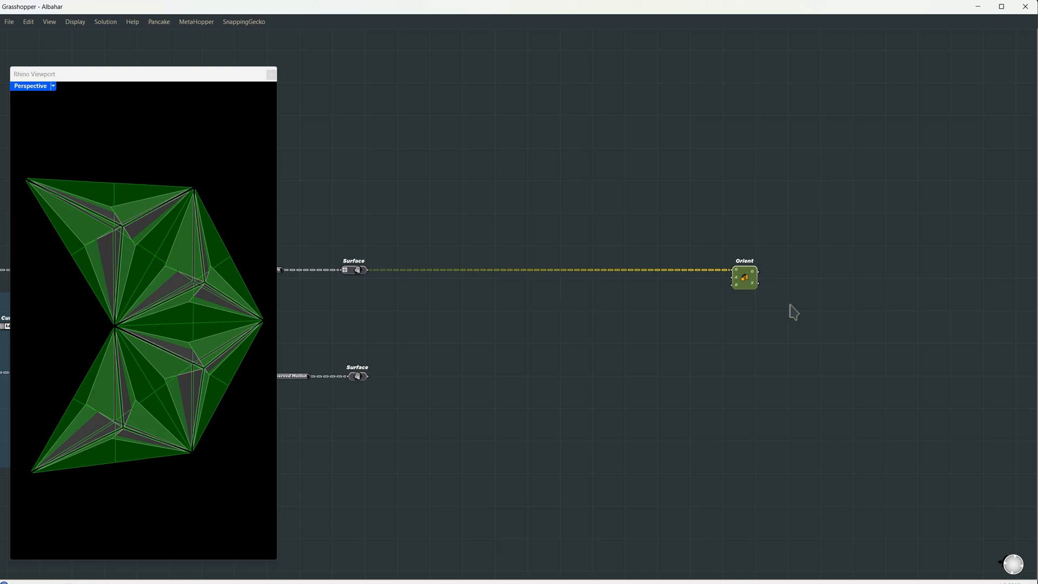
{"action": "mouse_move", "coordinate": [711, 300]}
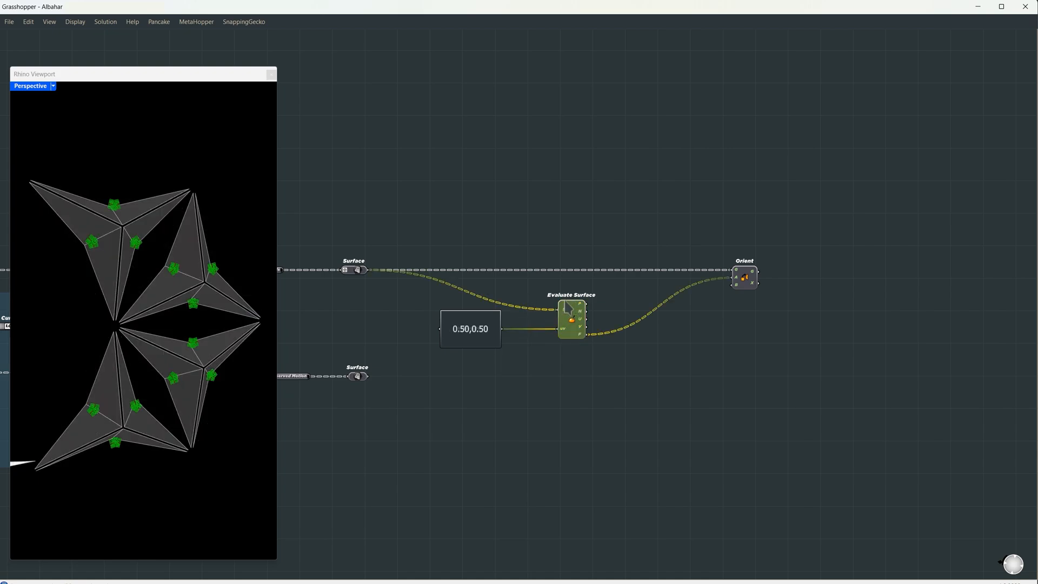
Reparameterize the Evaluate Surface S input so the surface domain runs 0–1
{"action": "right_click", "coordinate": [565, 305]}
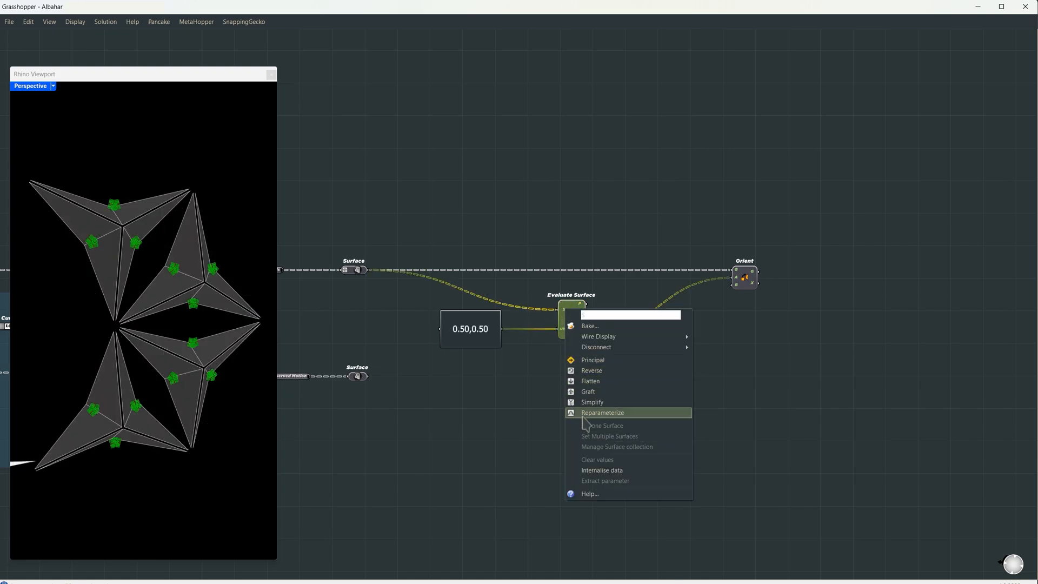
{"action": "left_click", "coordinate": [602, 412]}
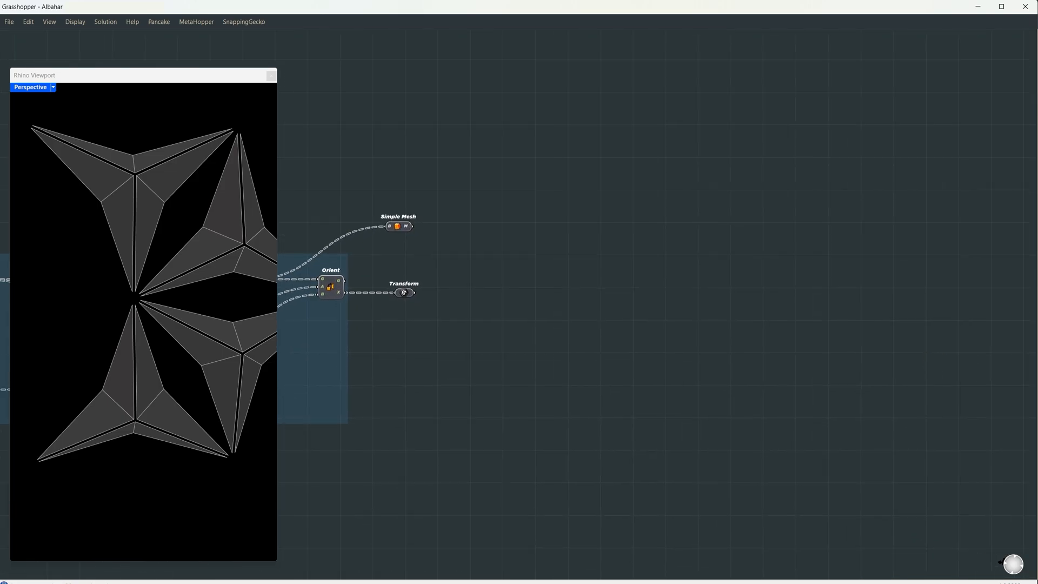
Flatten both the Simple Mesh and Transform parameter data into single lists
{"action": "right_click", "coordinate": [406, 226]}
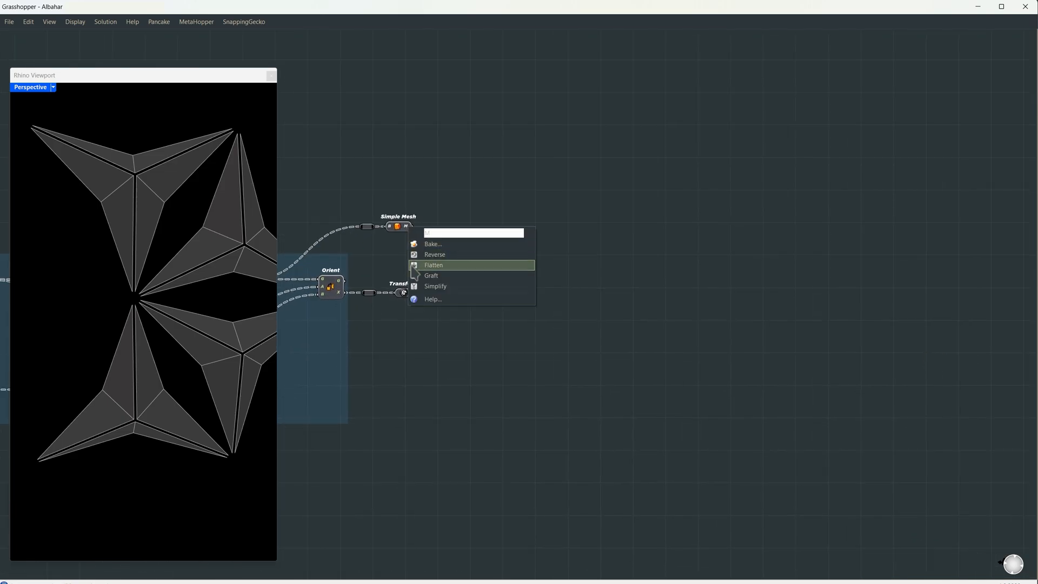
{"action": "left_click", "coordinate": [433, 265]}
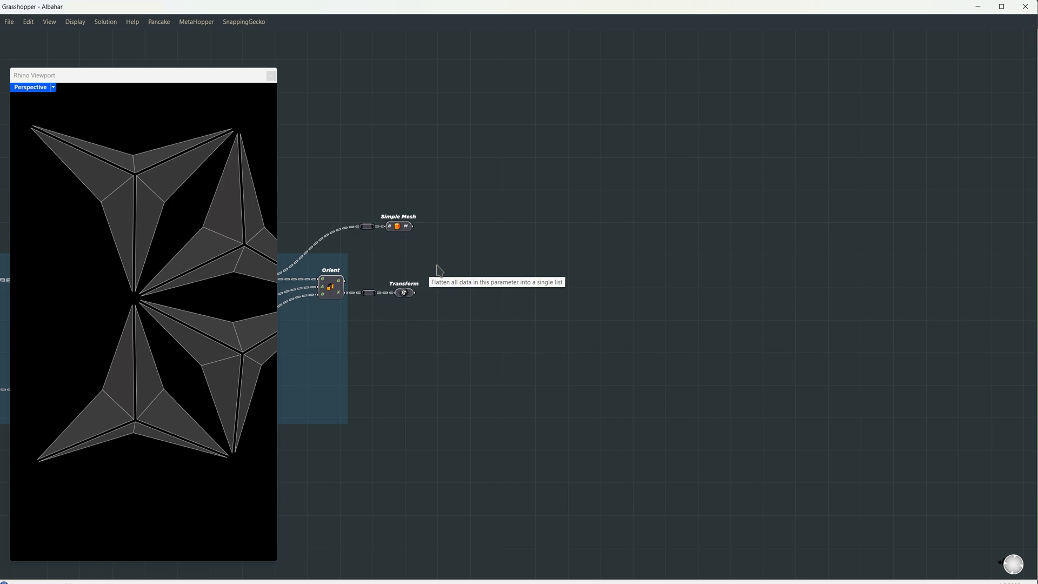
{"action": "right_click", "coordinate": [403, 293]}
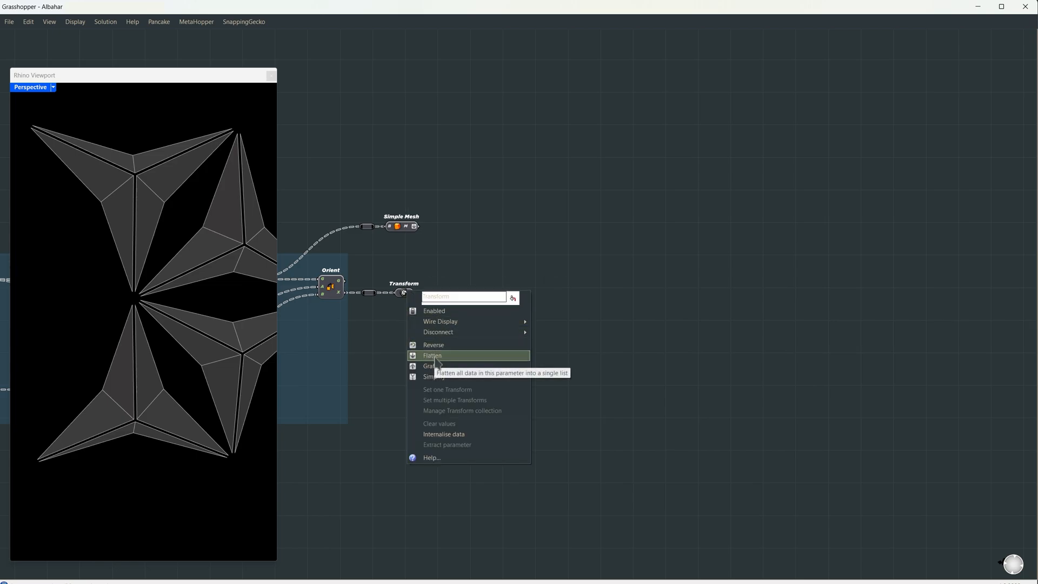
{"action": "left_click", "coordinate": [431, 356]}
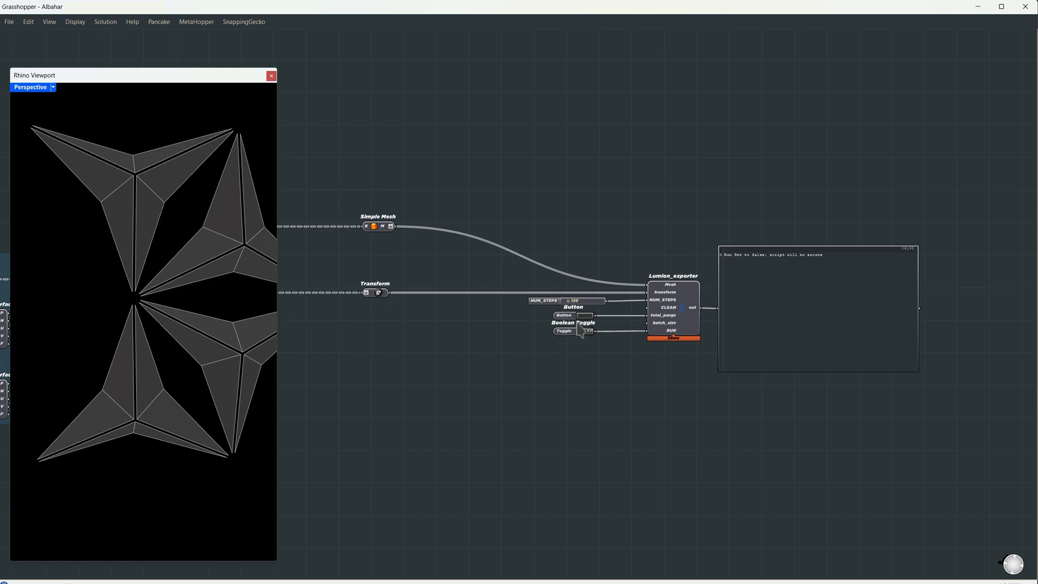
Set the exporter's RUN toggle to True and name the baked animation 'Anim'
{"action": "left_click", "coordinate": [586, 331]}
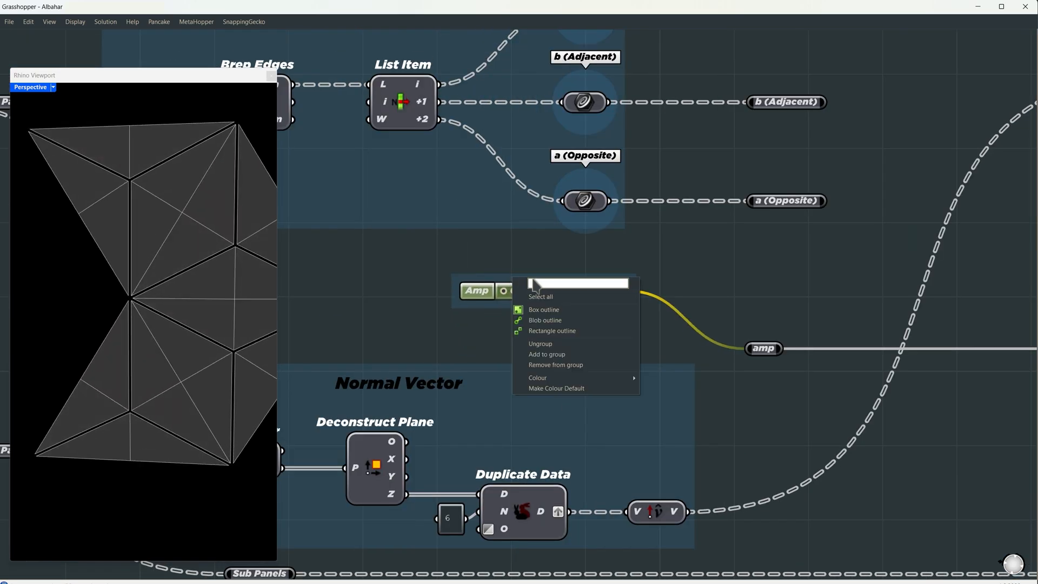
{"action": "type", "text": "Anim"}
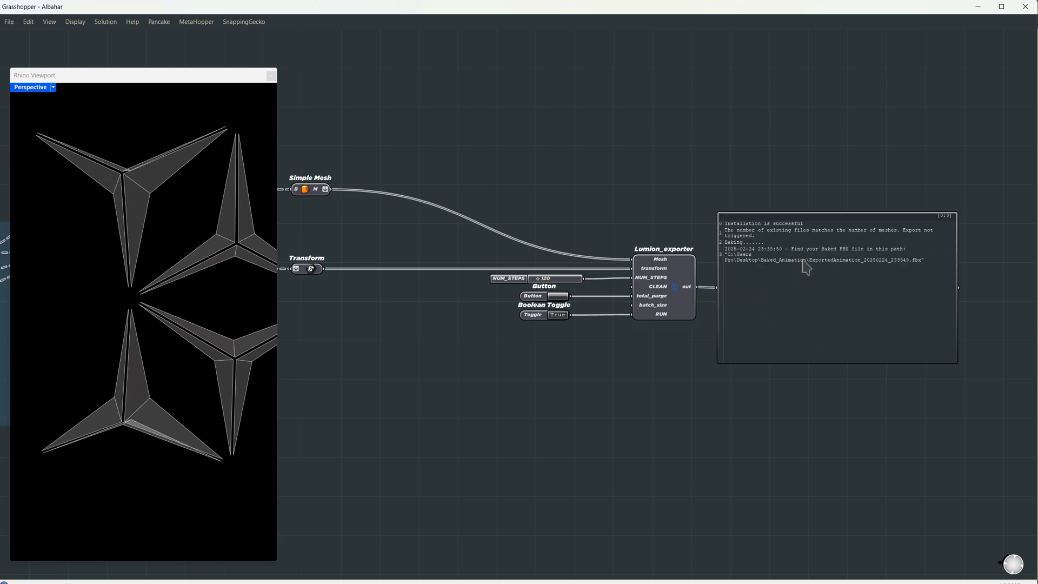
{"action": "mouse_move", "coordinate": [565, 323]}
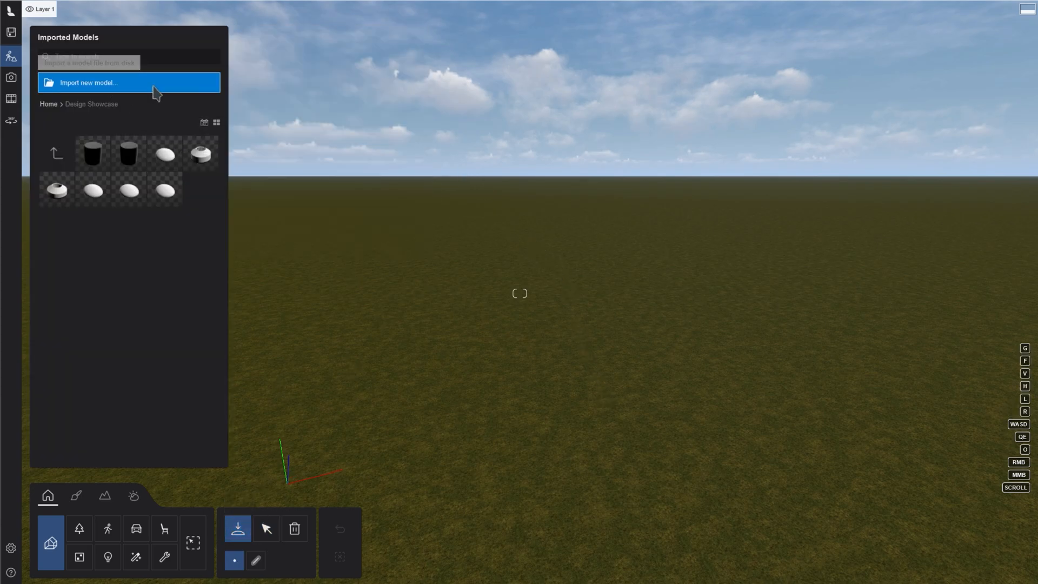
Import a new model in Lumion, choosing the ExportedAnimation FBX file
{"action": "left_click", "coordinate": [89, 82]}
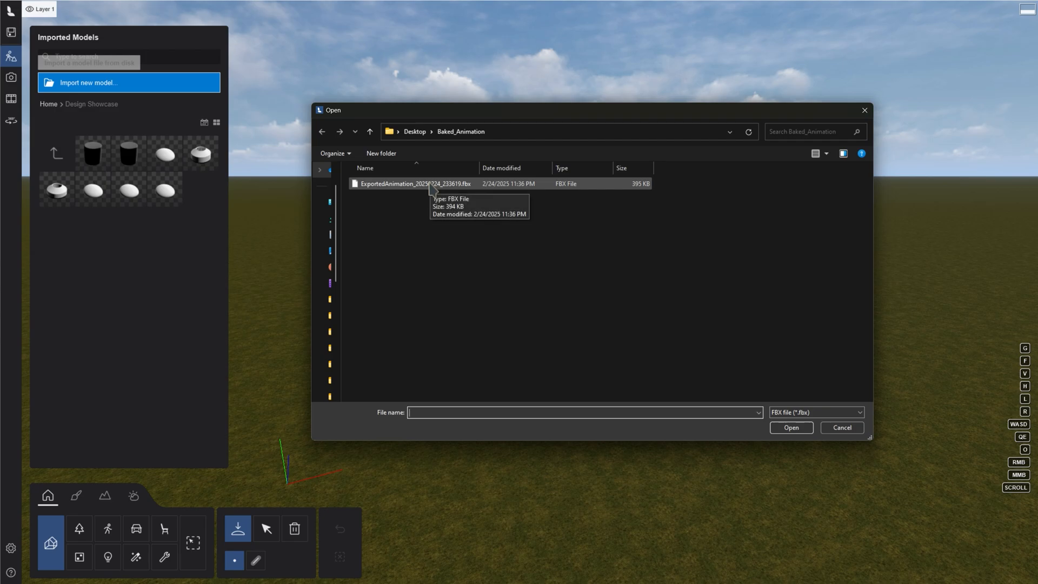
{"action": "left_click", "coordinate": [841, 427]}
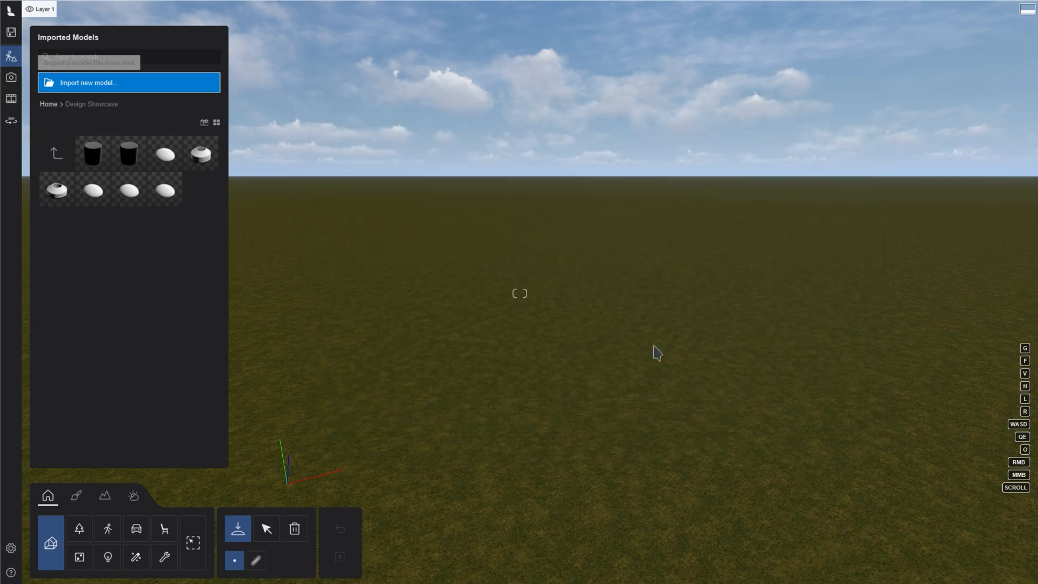
{"action": "left_click", "coordinate": [129, 82]}
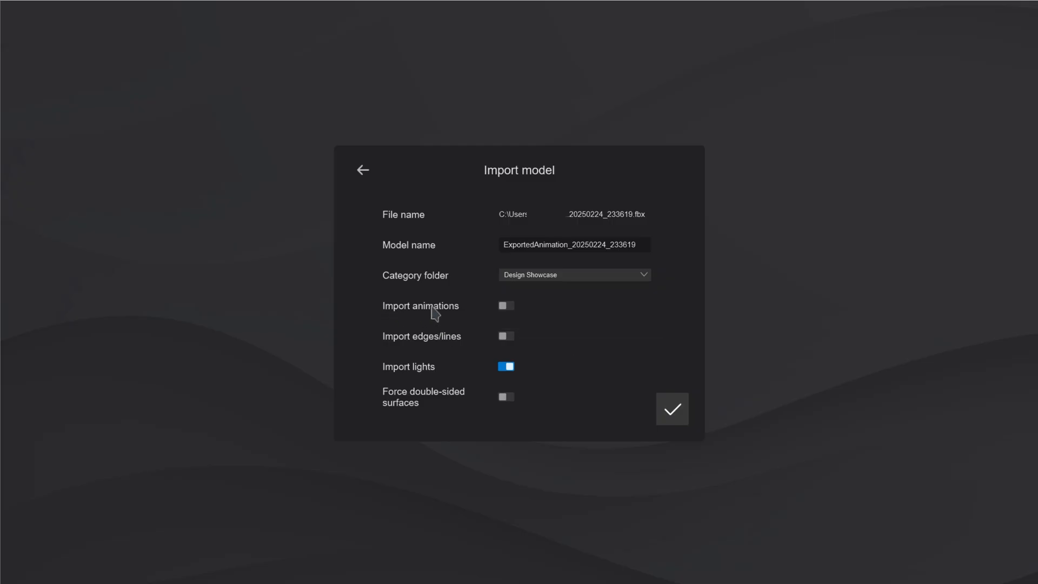
Enable Import animations and Force double-sided surfaces, then confirm the import
{"action": "left_click", "coordinate": [505, 305]}
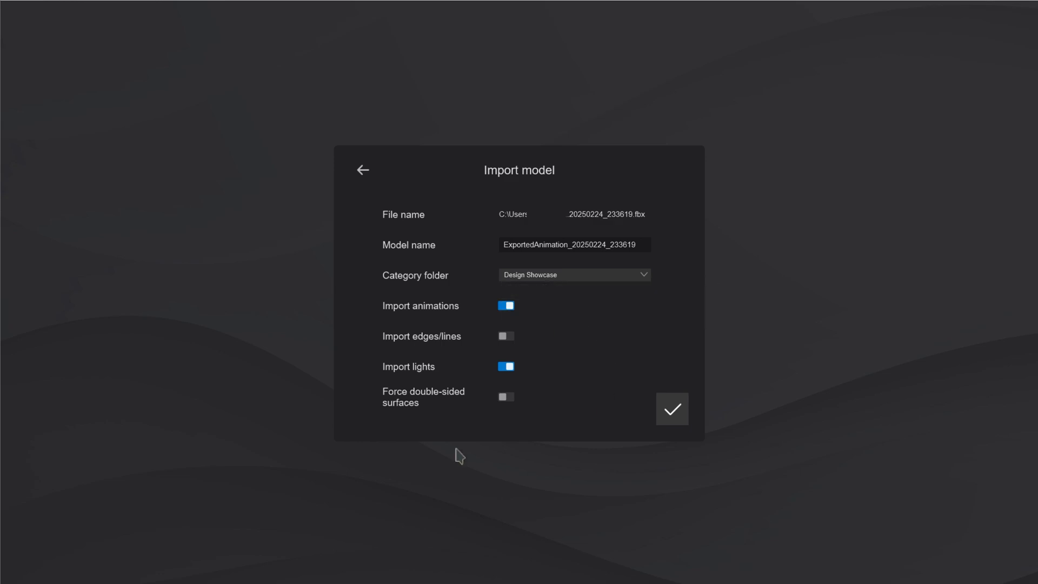
{"action": "left_click", "coordinate": [505, 397]}
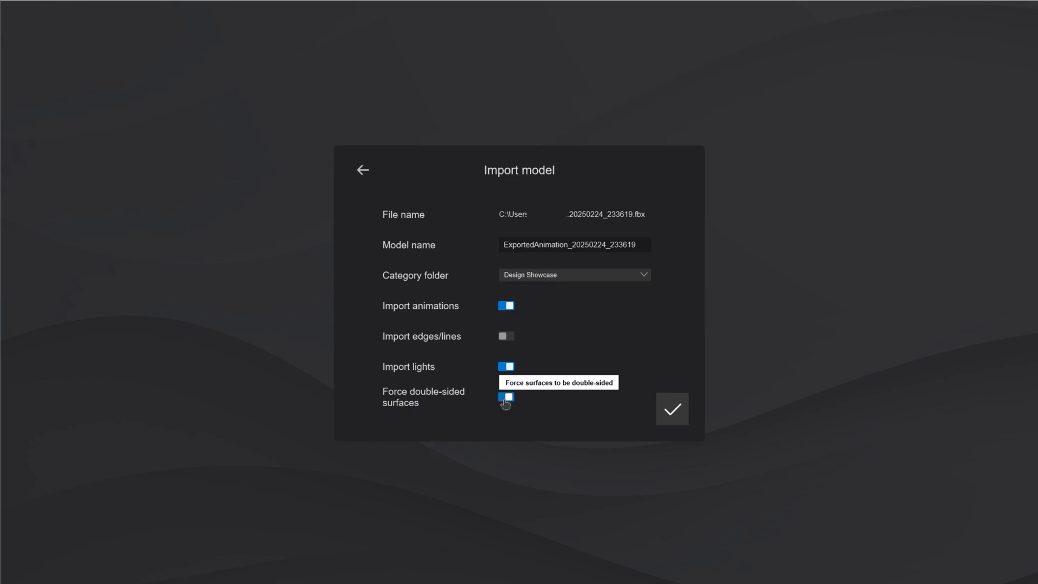
{"action": "left_click", "coordinate": [672, 409]}
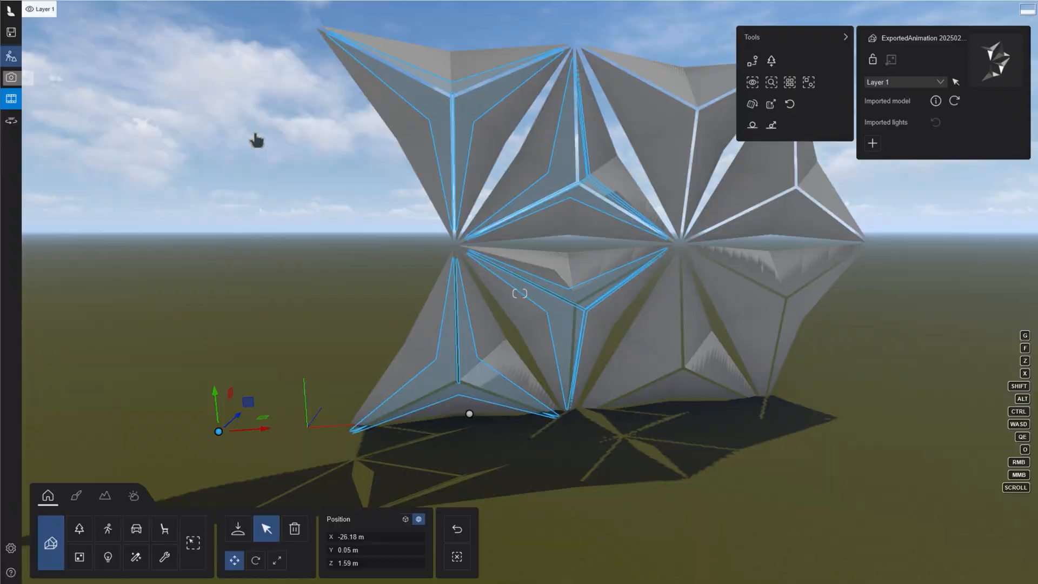
Create a movie clip with a camera keyframe and scrub its timeline to preview the folding
{"action": "left_click", "coordinate": [11, 98]}
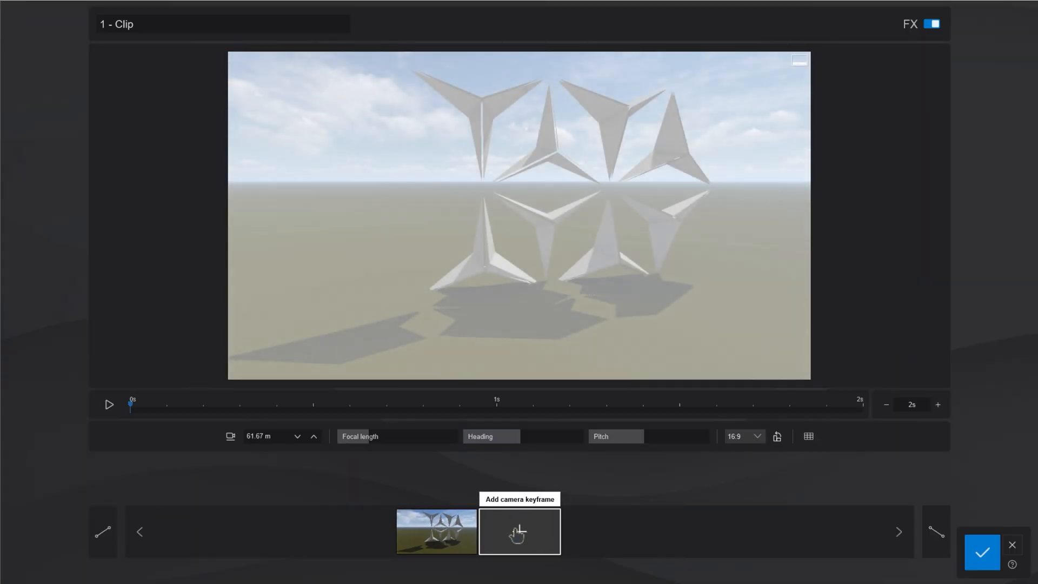
{"action": "left_click", "coordinate": [519, 532]}
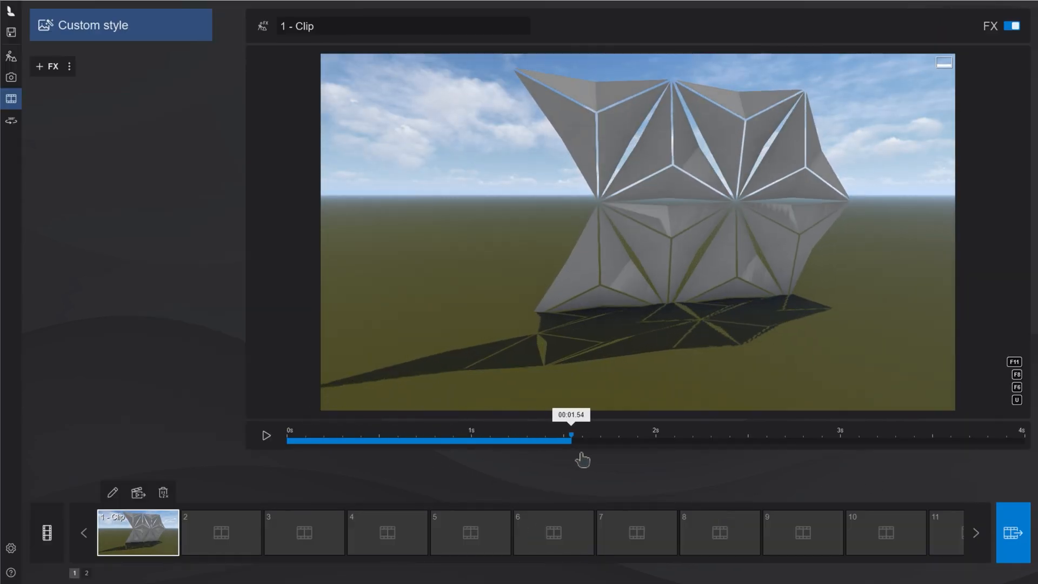
{"action": "left_click_drag", "start_coordinate": [571, 435], "coordinate": [915, 435]}
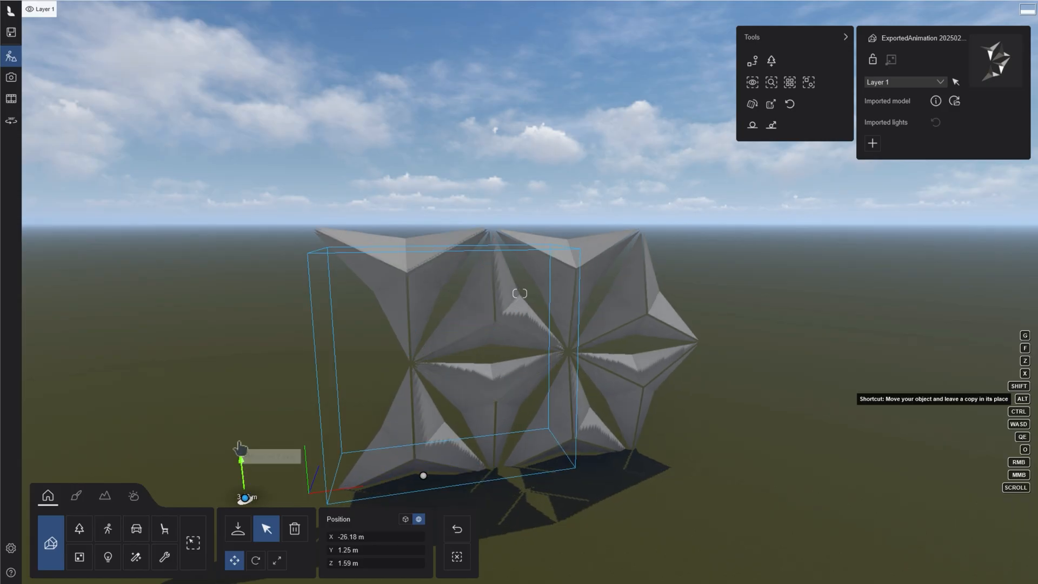
Alt-drag copies of the facade module above and beside it, then preview the tiled wall animating
{"action": "left_click_drag", "start_coordinate": [240, 452], "coordinate": [420, 271]}
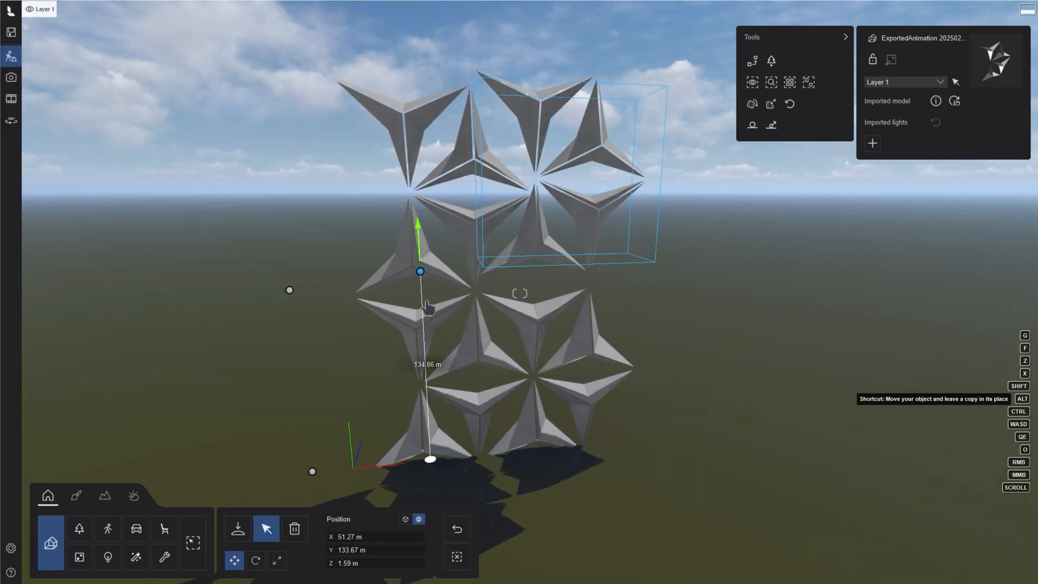
{"action": "left_click_drag", "start_coordinate": [421, 270], "coordinate": [642, 361]}
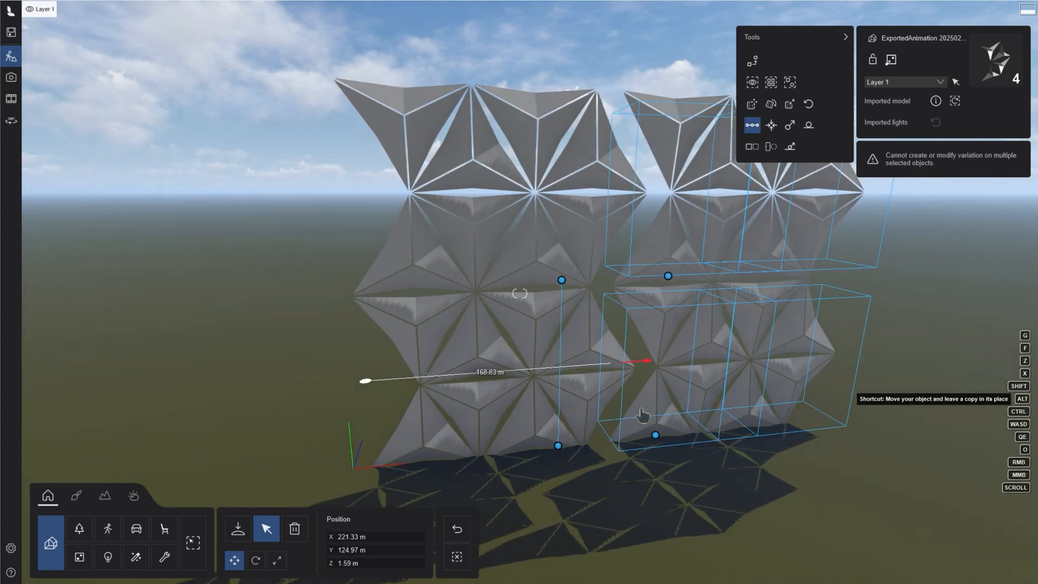
{"action": "left_click_drag", "start_coordinate": [642, 361], "coordinate": [596, 364]}
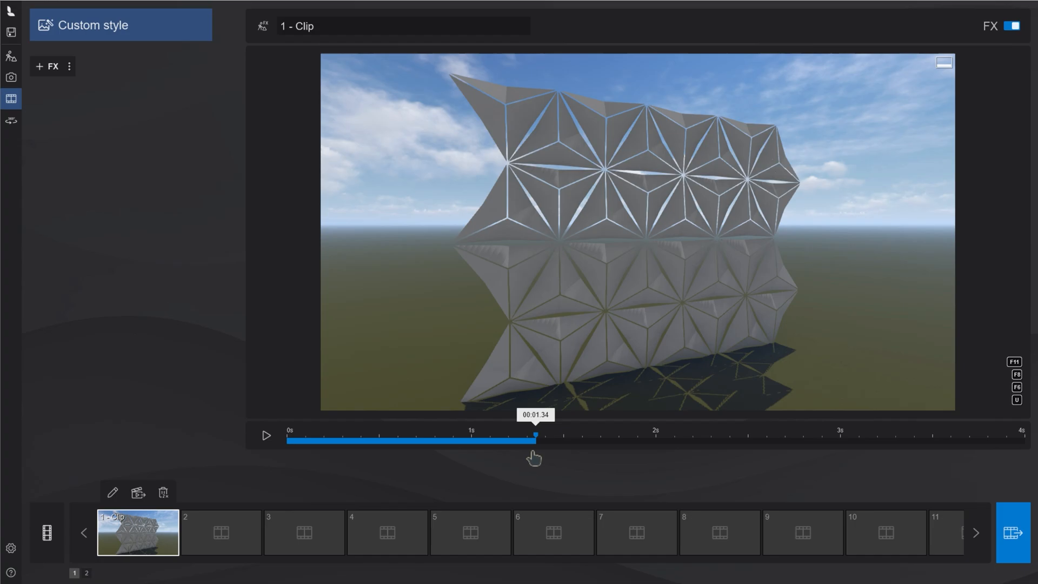
{"action": "left_click_drag", "start_coordinate": [536, 435], "coordinate": [667, 435]}
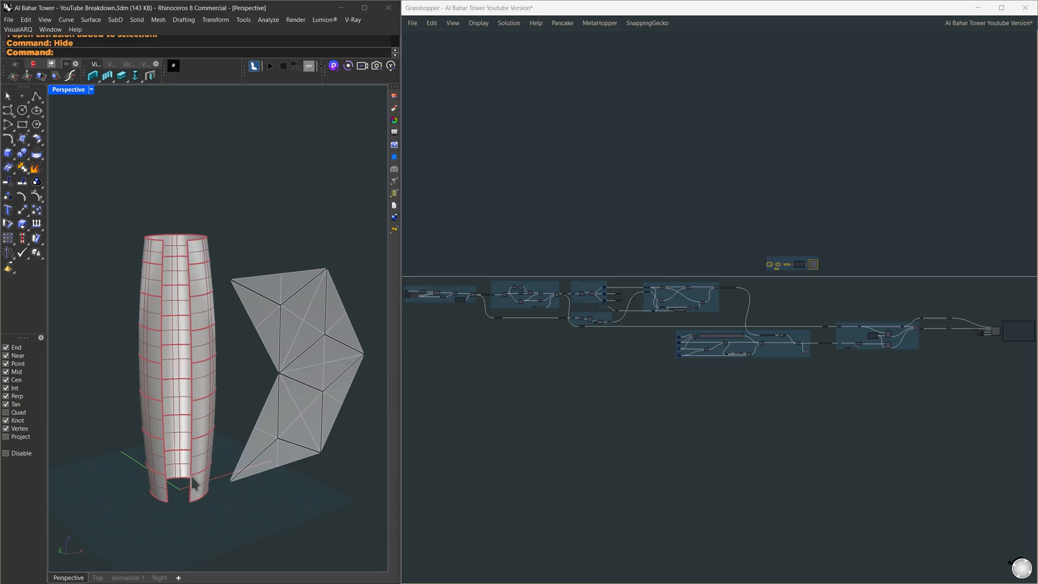
{"action": "mouse_move", "coordinate": [134, 491]}
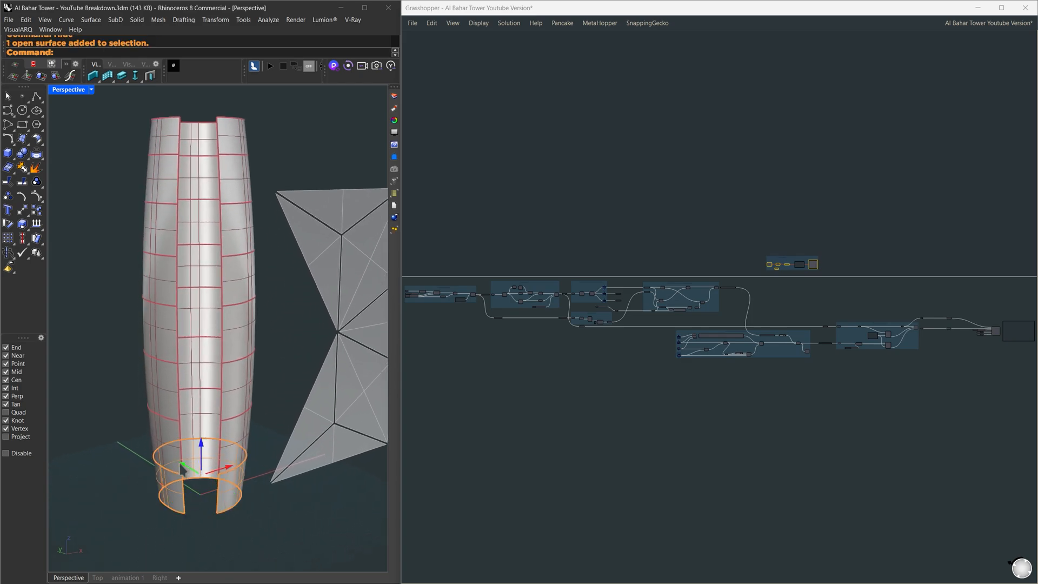
Undo the accidental tower move and assign the curved tower surface to the Surface parameter
{"action": "key", "text": "ctrl+z"}
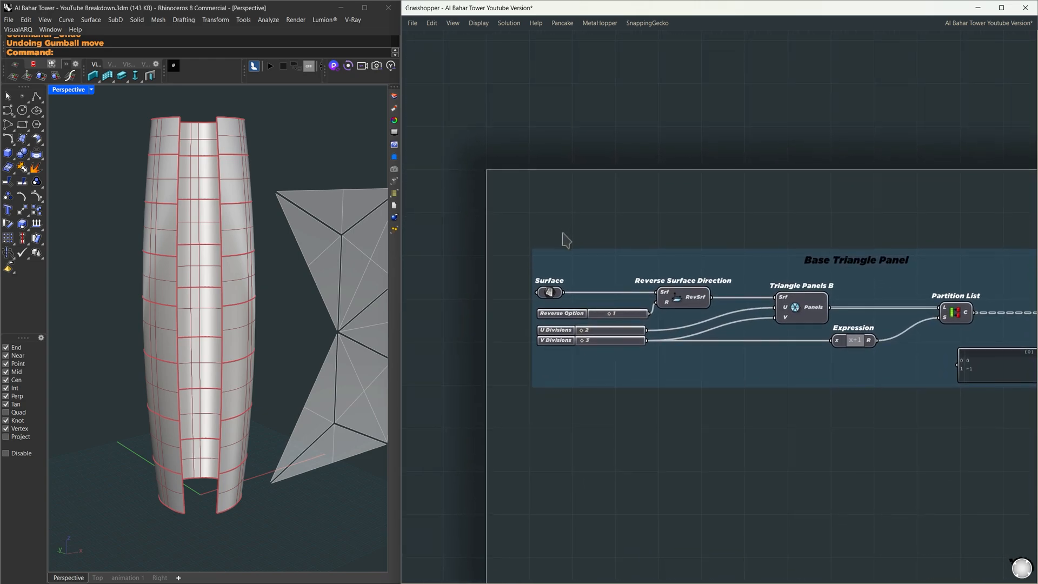
{"action": "right_click", "coordinate": [550, 292]}
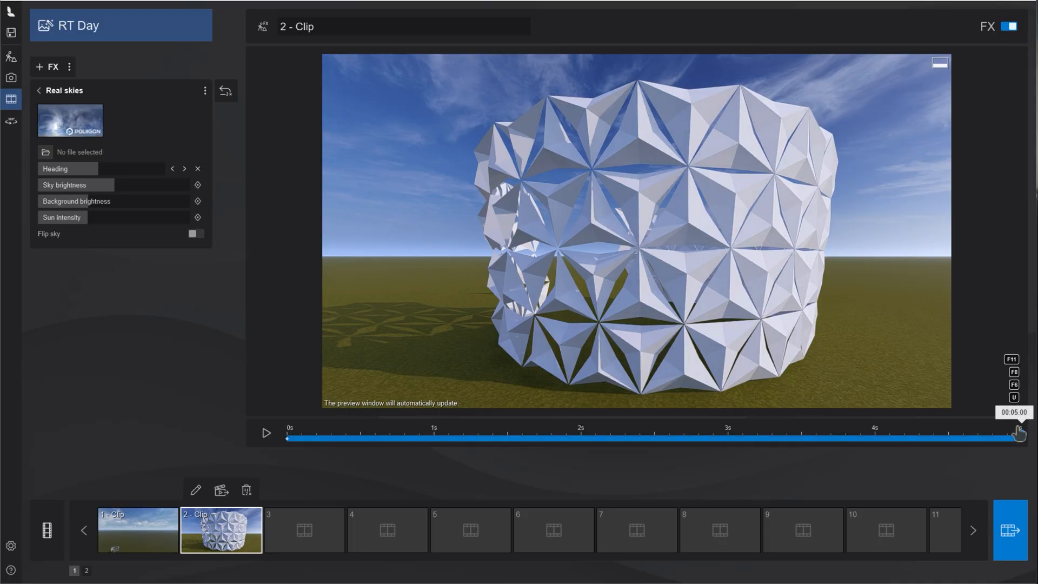
{"action": "left_click_drag", "start_coordinate": [1017, 437], "coordinate": [288, 437]}
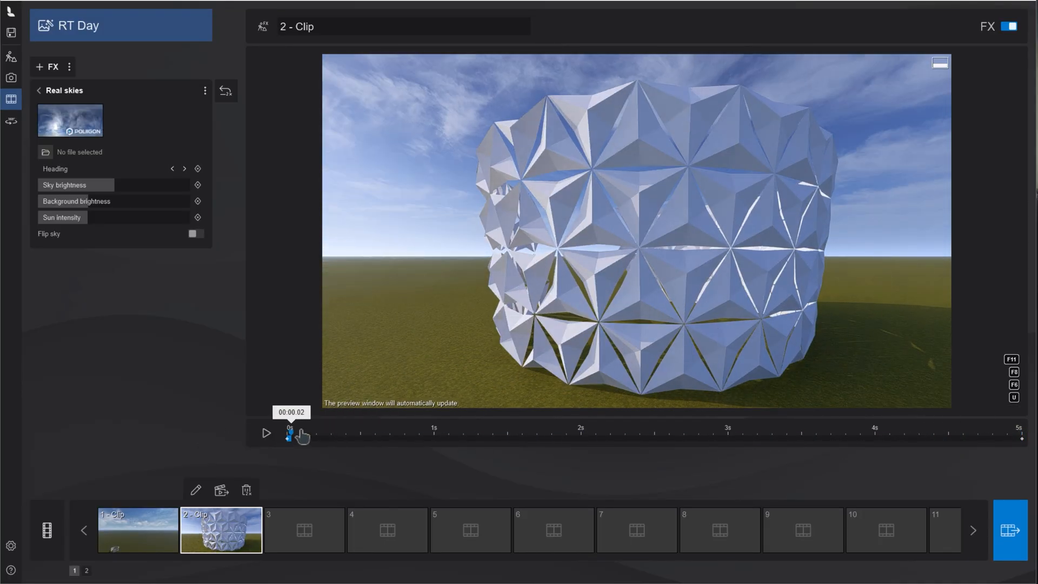
{"action": "left_click_drag", "start_coordinate": [287, 436], "coordinate": [699, 436]}
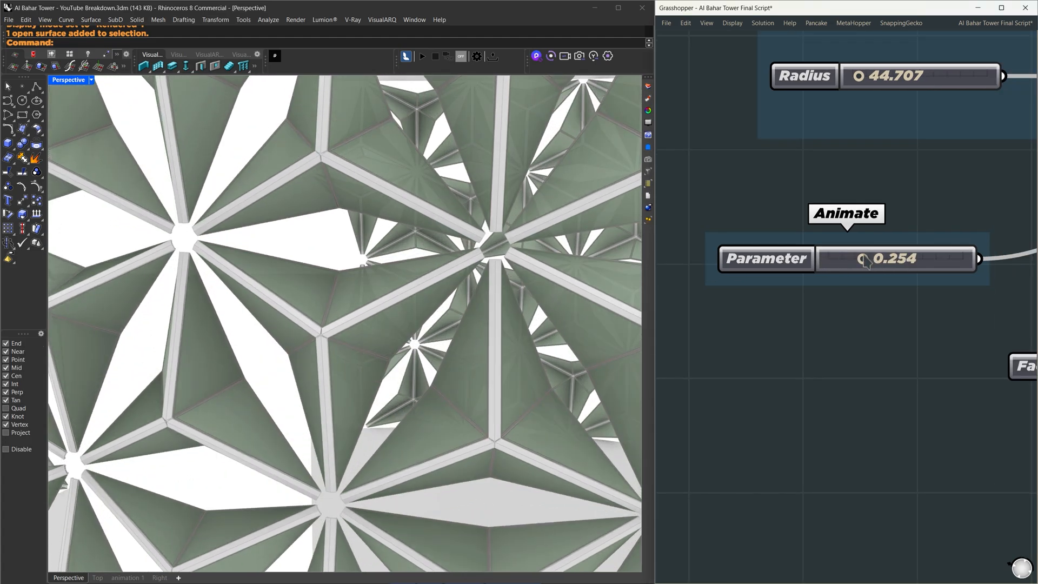
Set the Animate slider to about 0.254 to refold the tower panels and show Lumion's layer bar
{"action": "left_click_drag", "start_coordinate": [864, 259], "coordinate": [842, 258]}
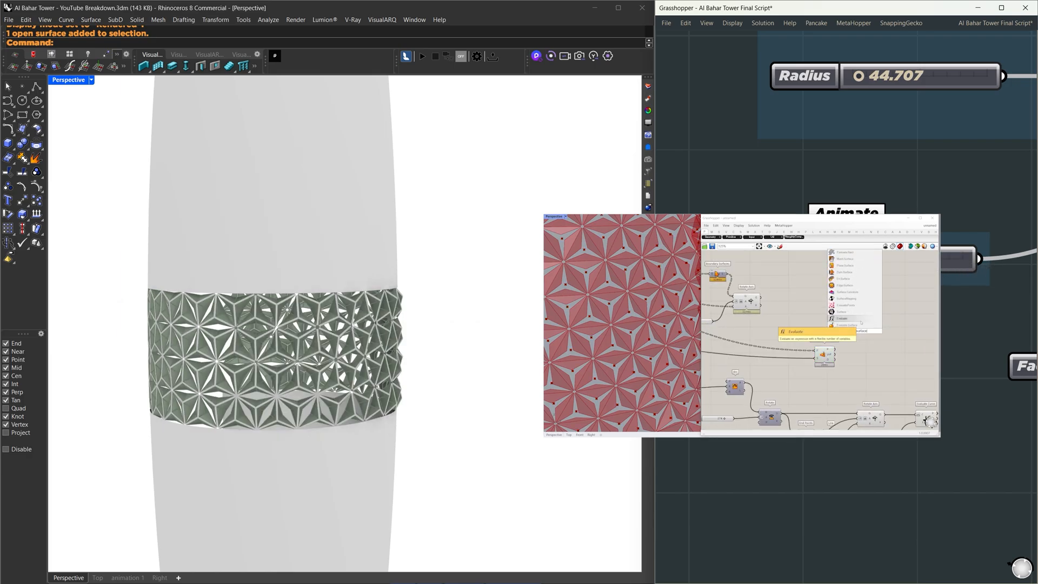
{"action": "left_click", "coordinate": [739, 226]}
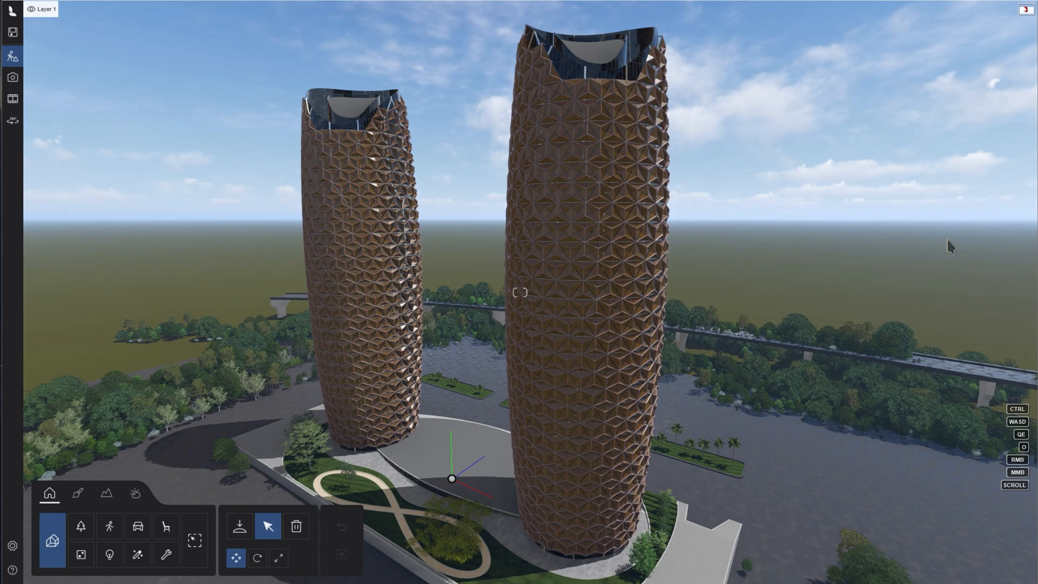
{"action": "left_click", "coordinate": [77, 8]}
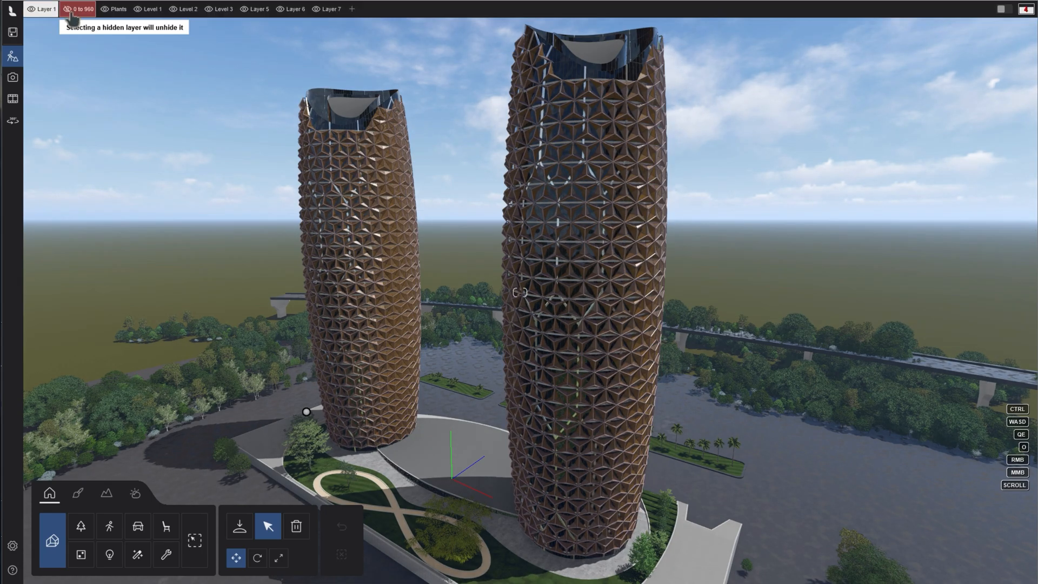